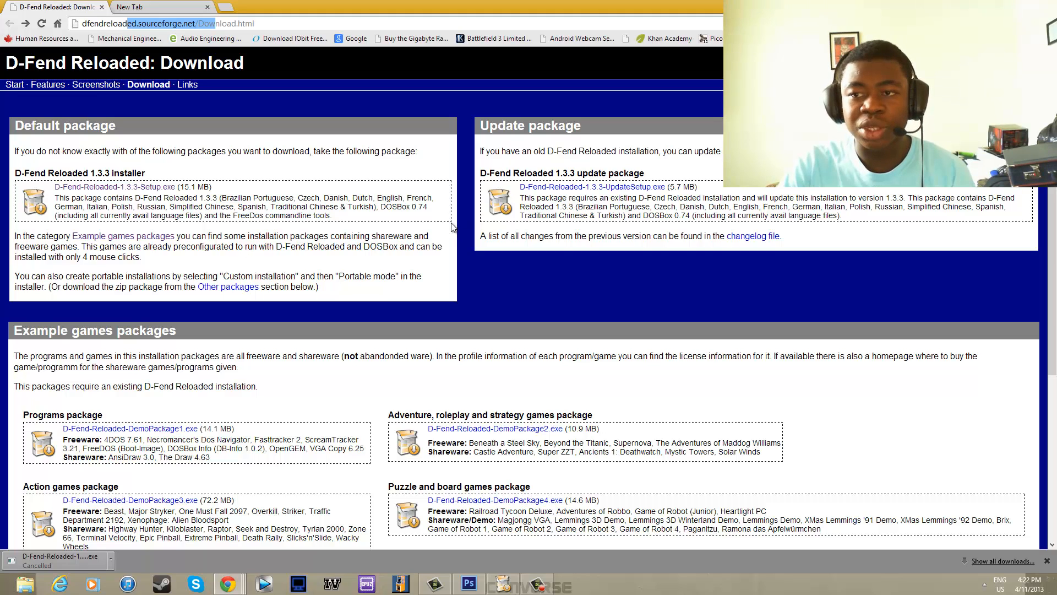
pyautogui.moveTo(859, 315)
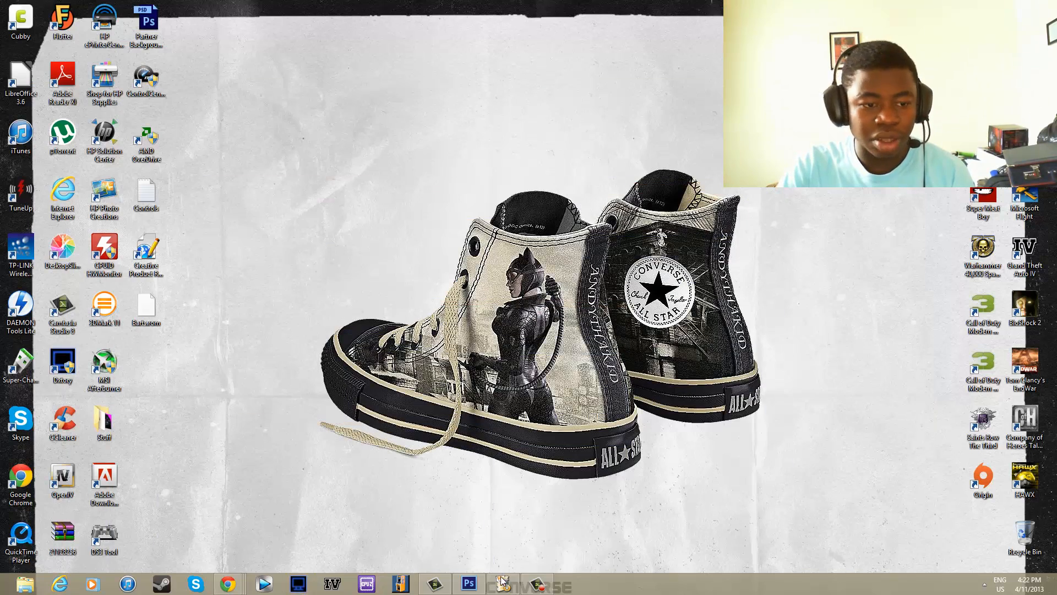
# - Run D-Fend Reloaded Setup with user-defined install, user profile folder, and all components
pyautogui.click(502, 584)
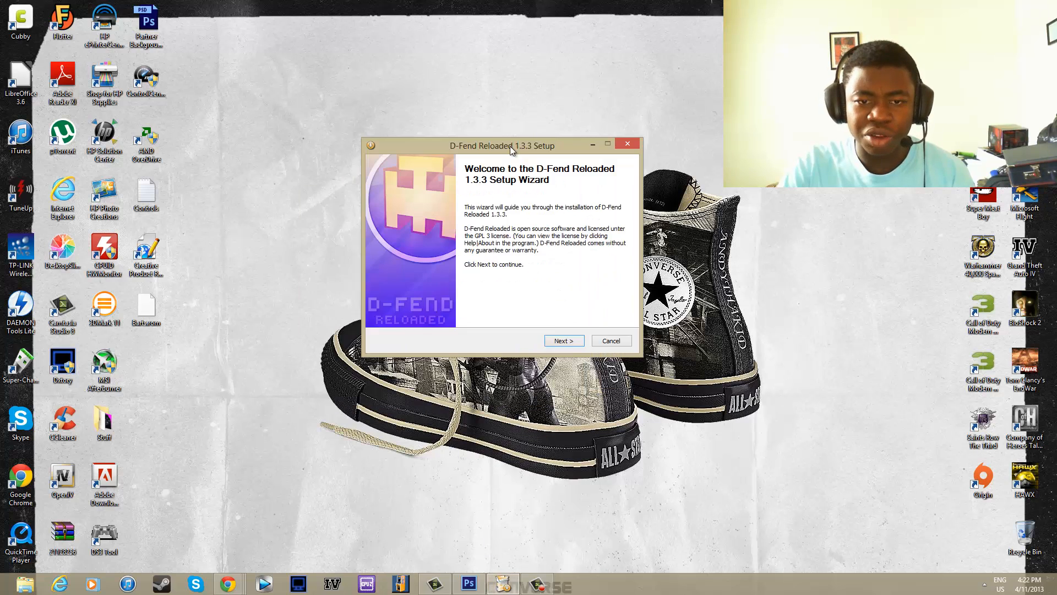
pyautogui.click(564, 340)
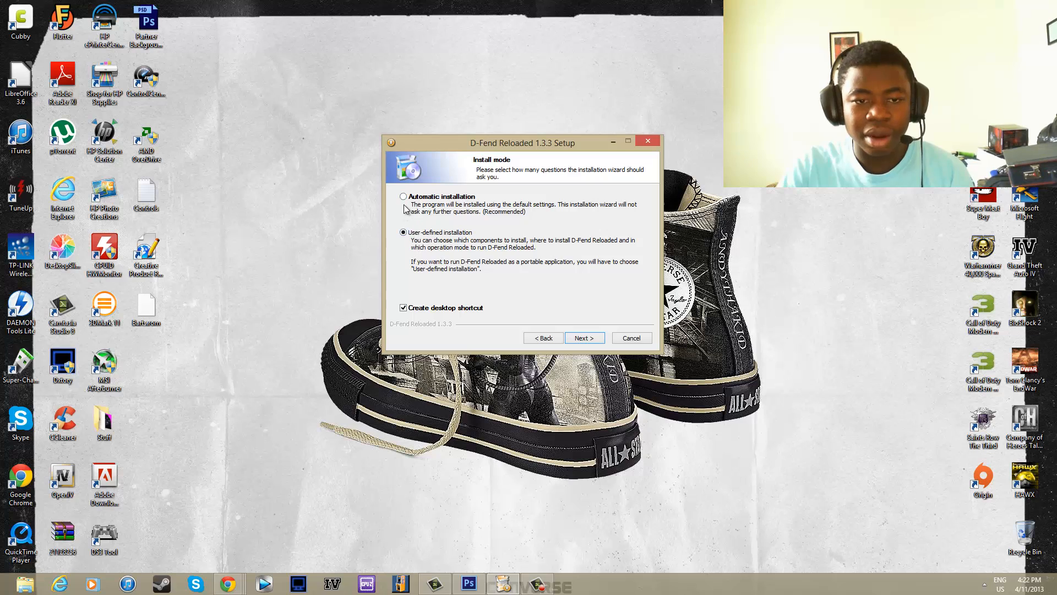
pyautogui.click(404, 196)
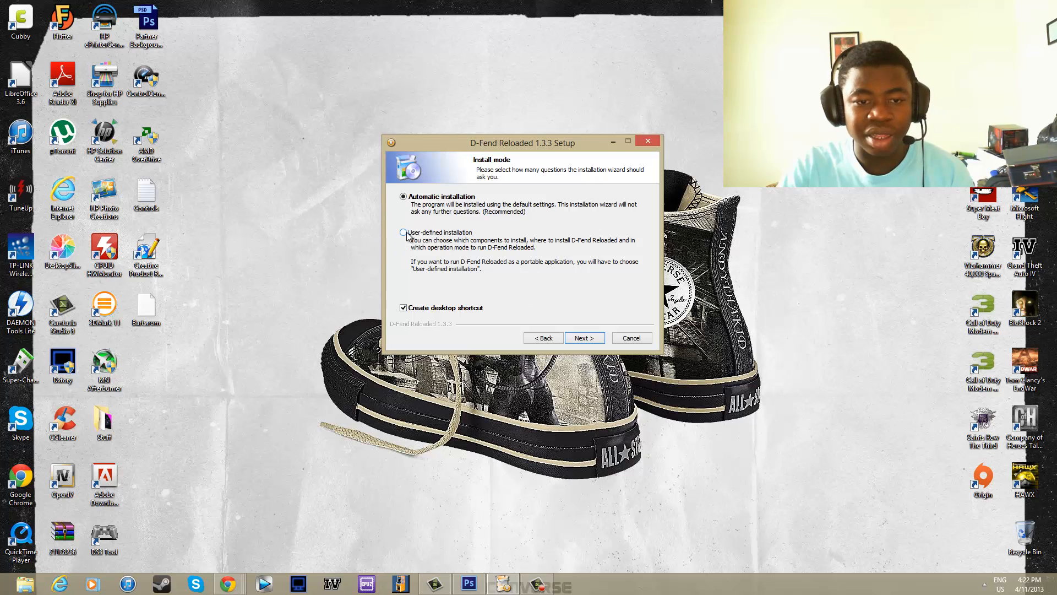
pyautogui.click(403, 232)
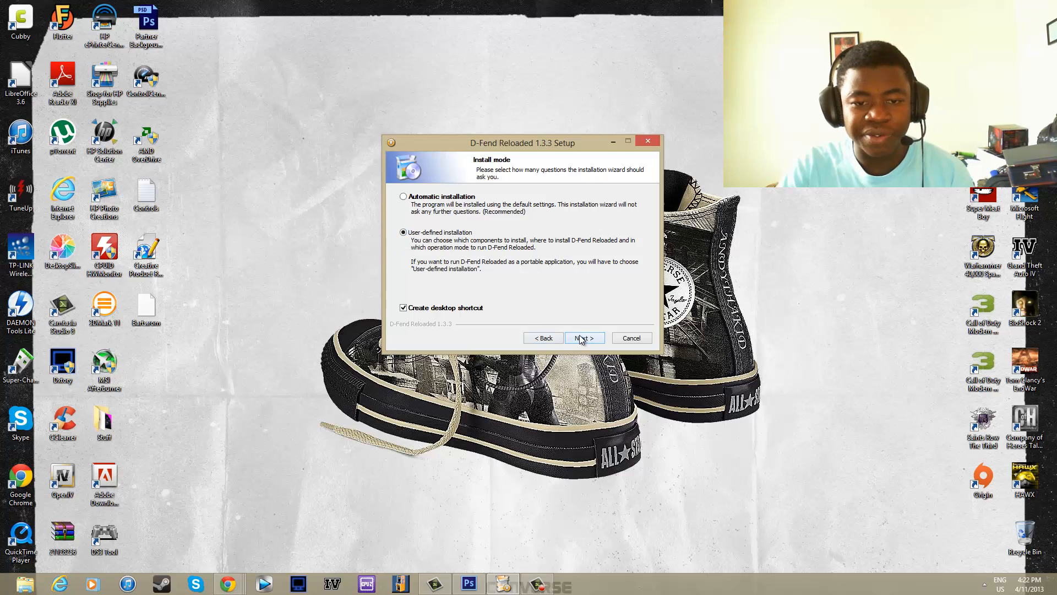
pyautogui.click(582, 337)
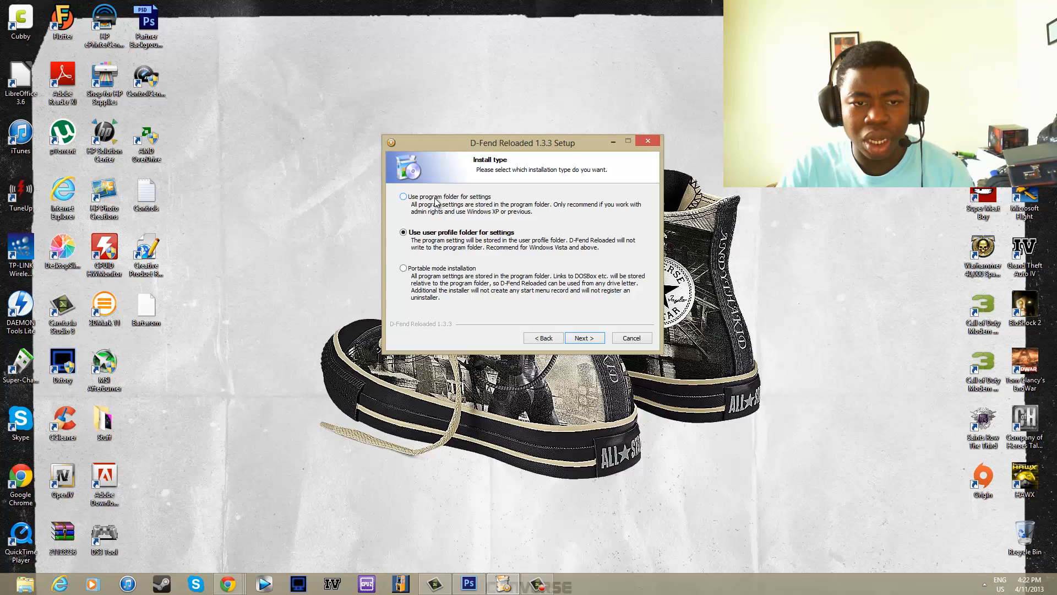
pyautogui.moveTo(484, 204)
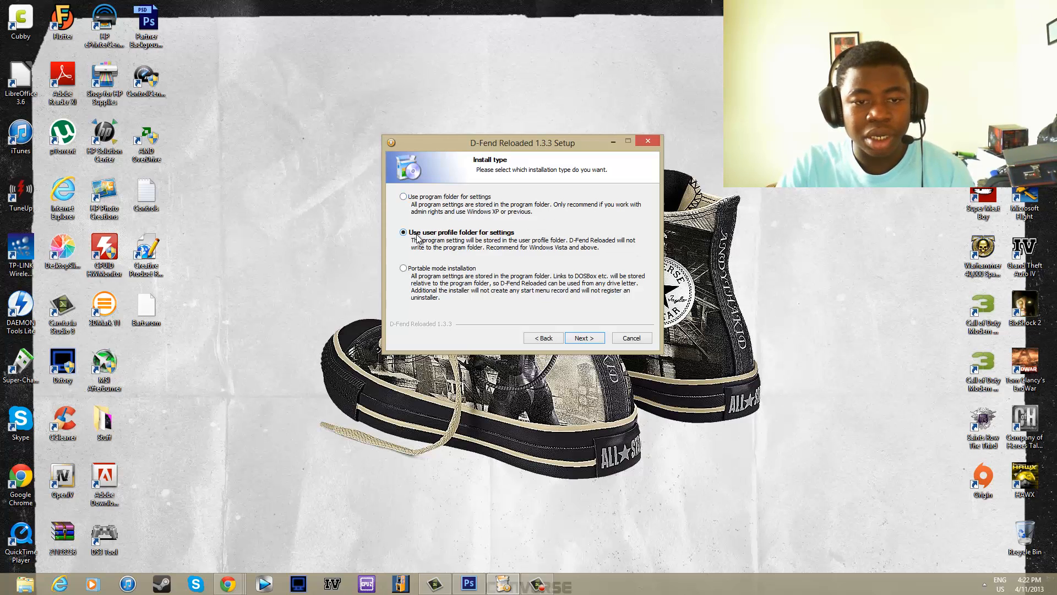
pyautogui.moveTo(468, 240)
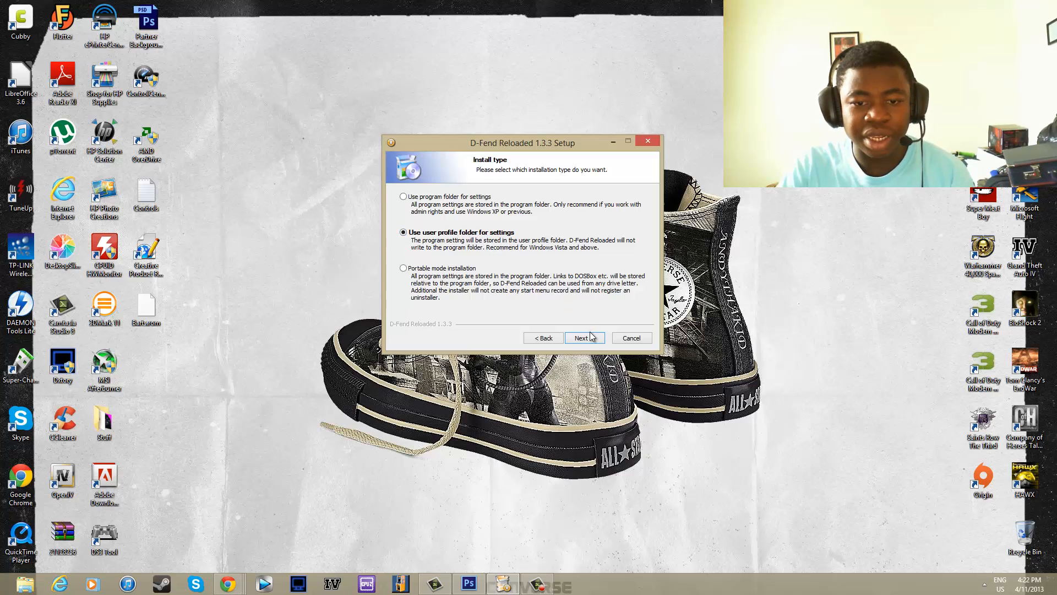
pyautogui.click(583, 337)
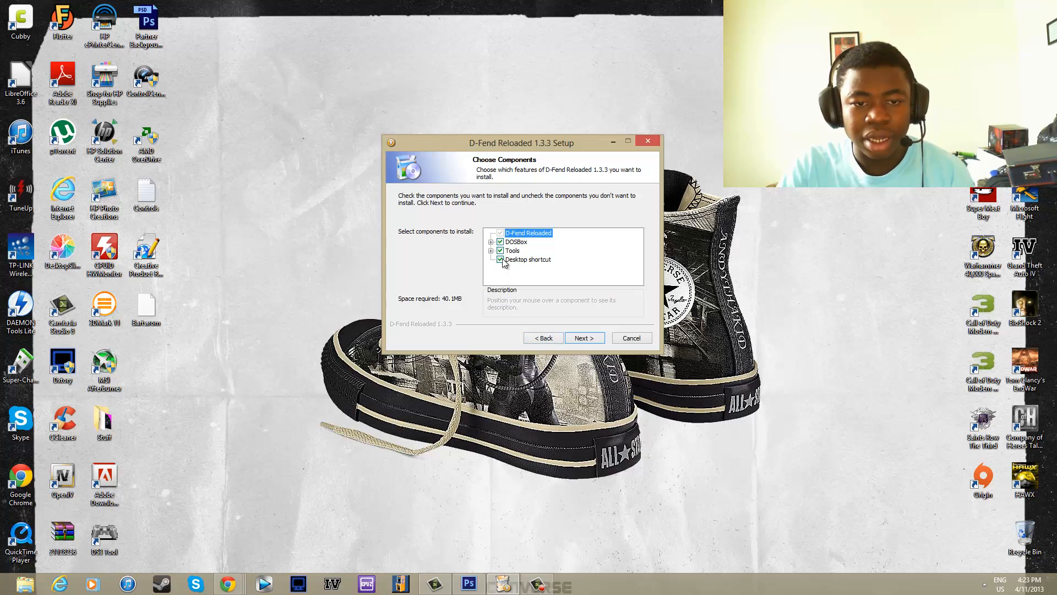
pyautogui.moveTo(557, 341)
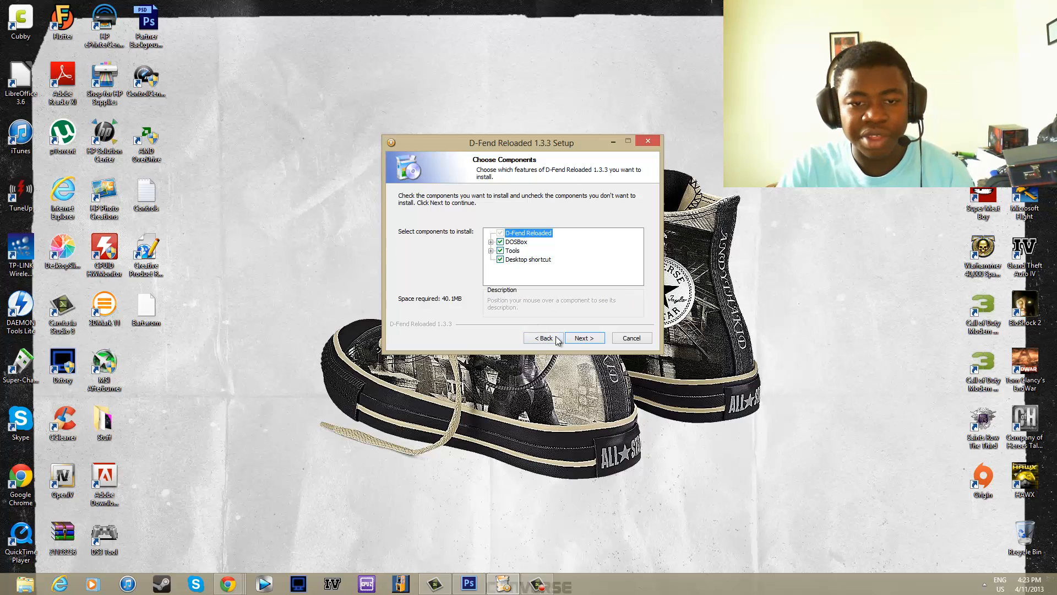
pyautogui.click(584, 337)
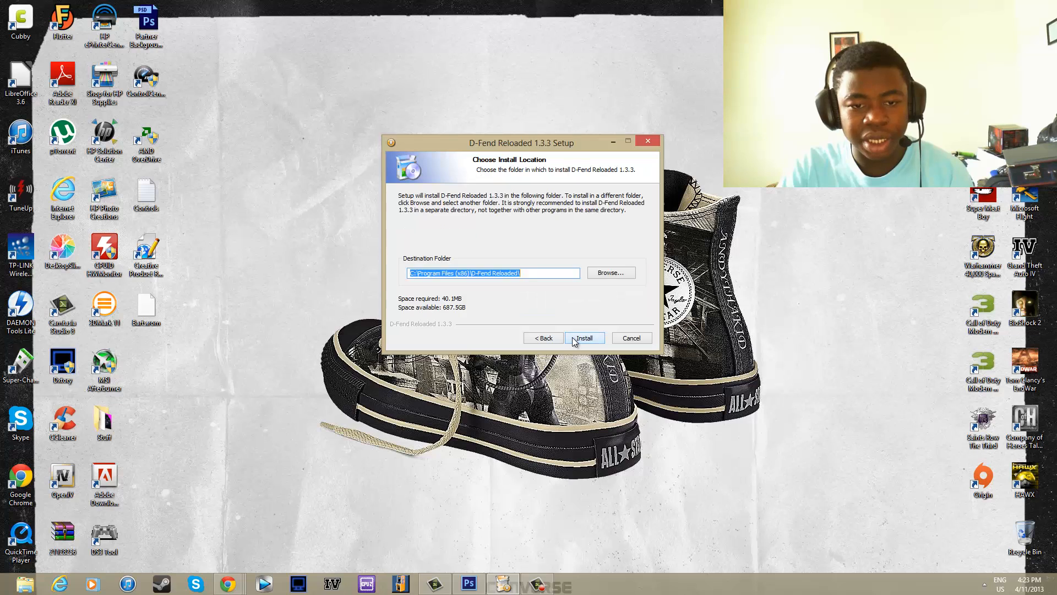
# - Install D-Fend Reloaded 1.3.3 into the default folder
pyautogui.click(583, 337)
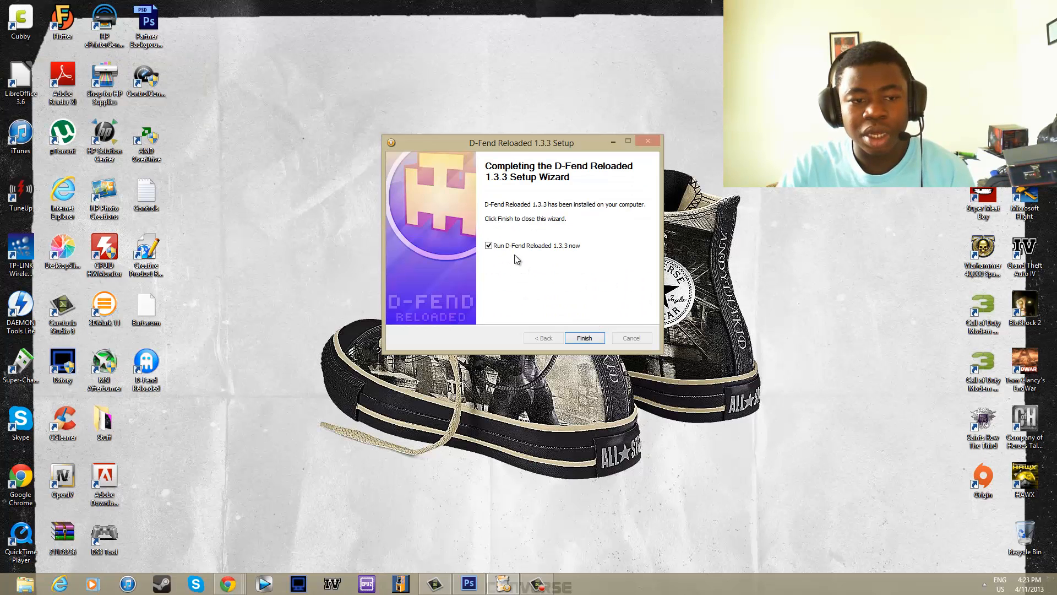
pyautogui.moveTo(591, 291)
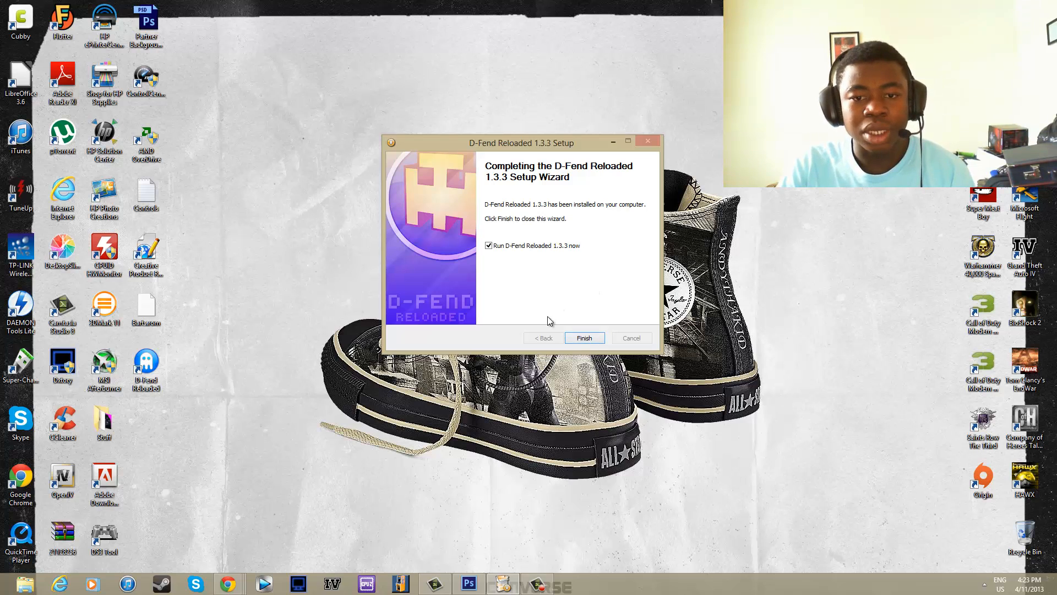
pyautogui.moveTo(564, 318)
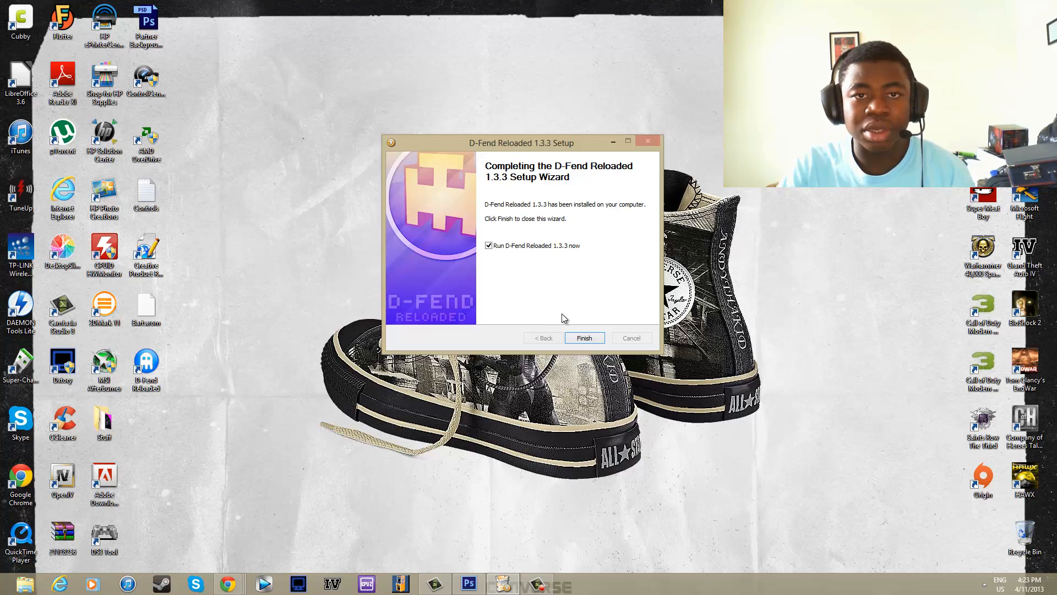
pyautogui.moveTo(577, 330)
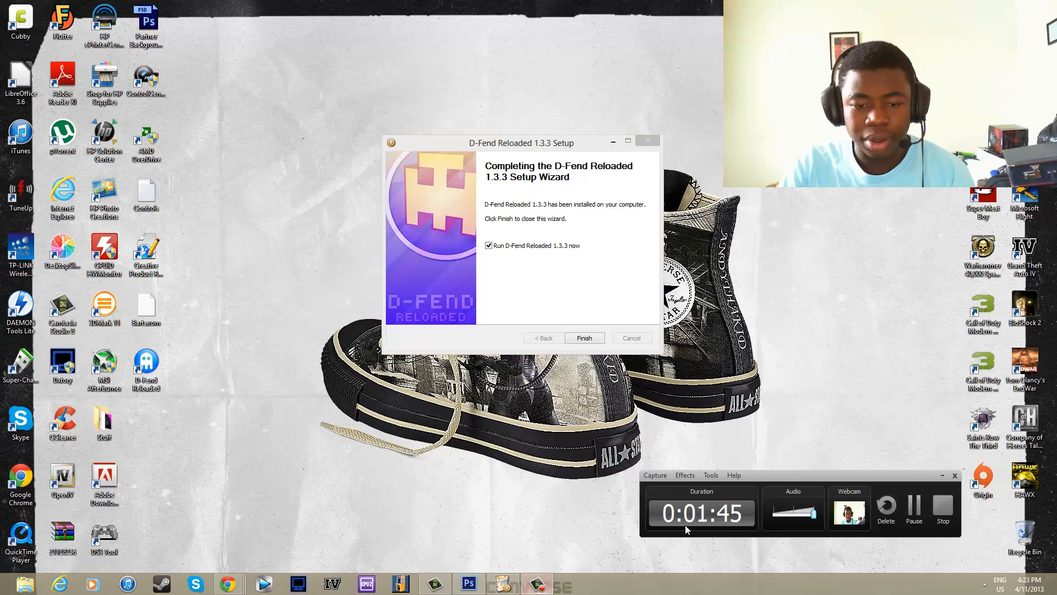
# - Launch D-Fend Reloaded, keep the bundled DOSBox, enable automatic update checks, and confirm
pyautogui.click(584, 337)
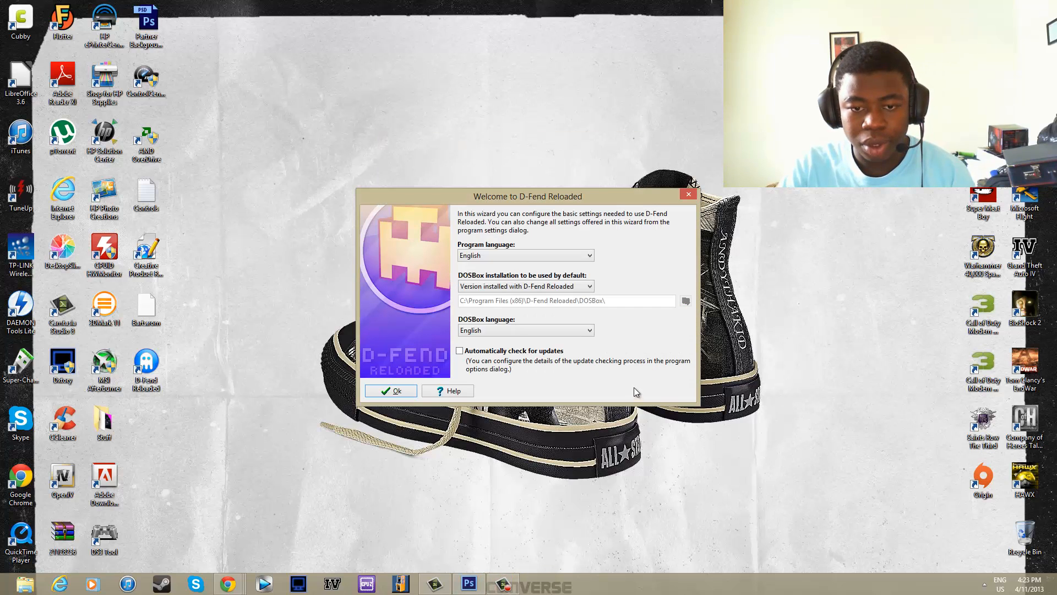
pyautogui.moveTo(619, 349)
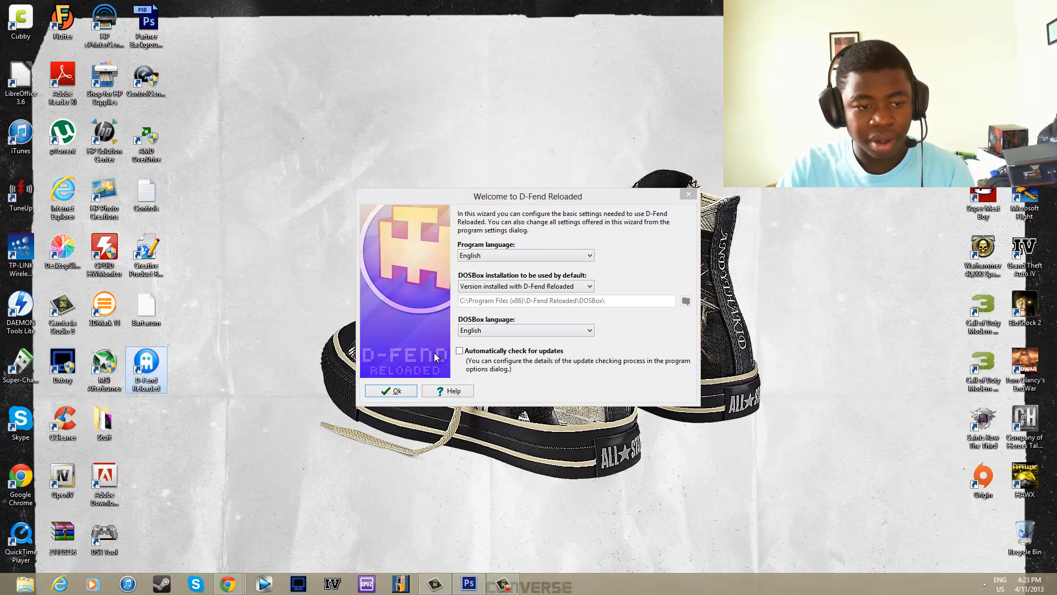
pyautogui.moveTo(344, 378)
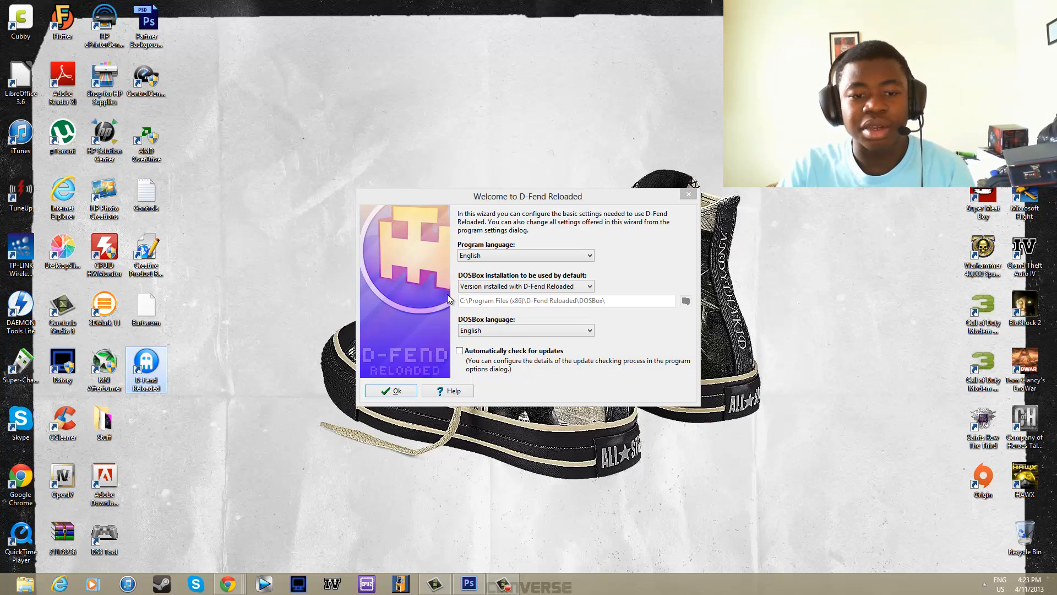
pyautogui.moveTo(528, 196); pyautogui.dragTo(572, 163)
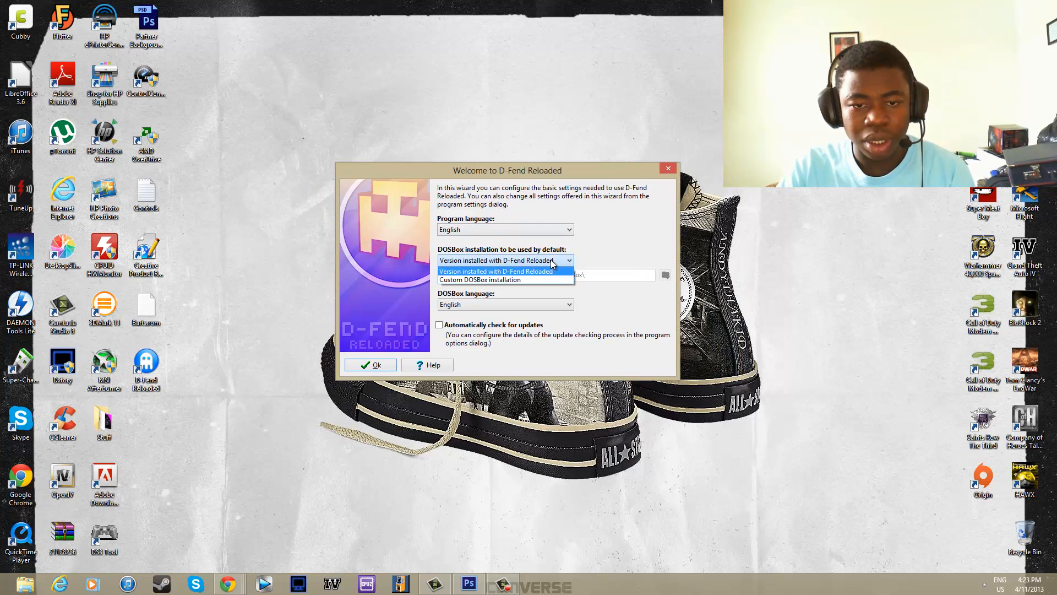
pyautogui.click(501, 261)
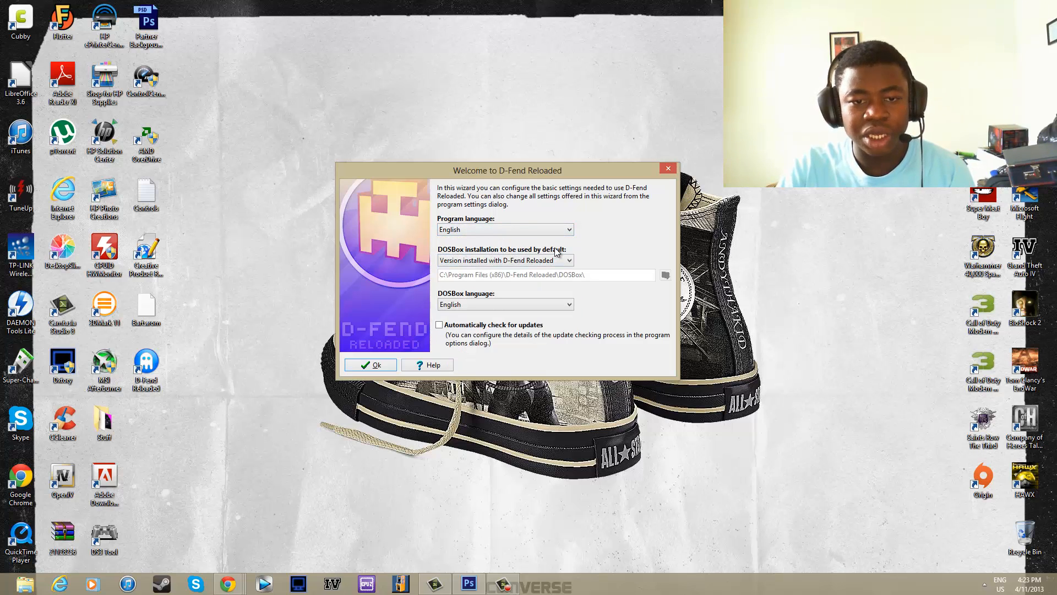
pyautogui.click(505, 260)
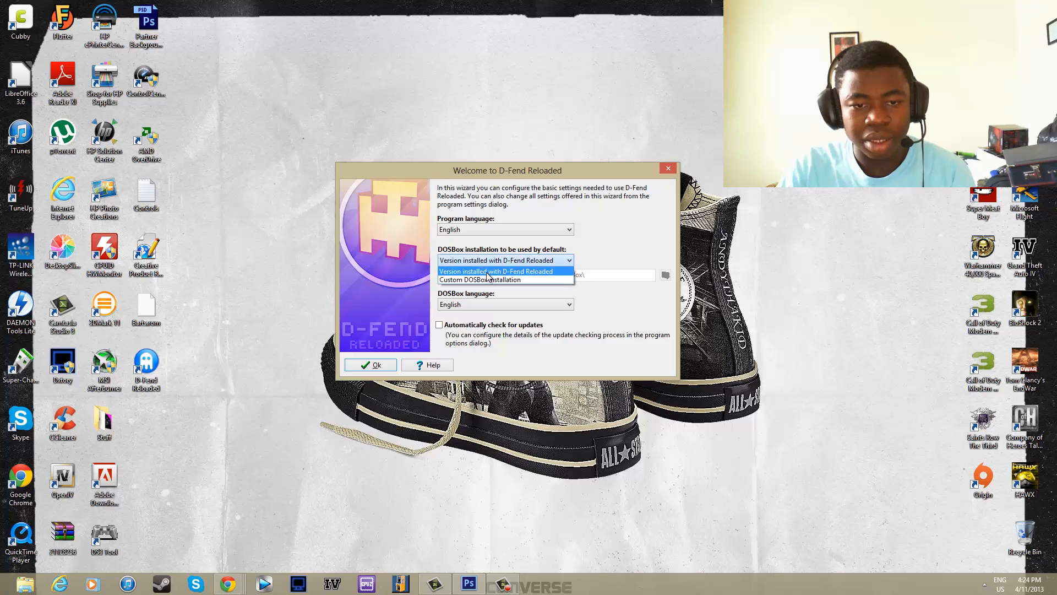
pyautogui.click(502, 260)
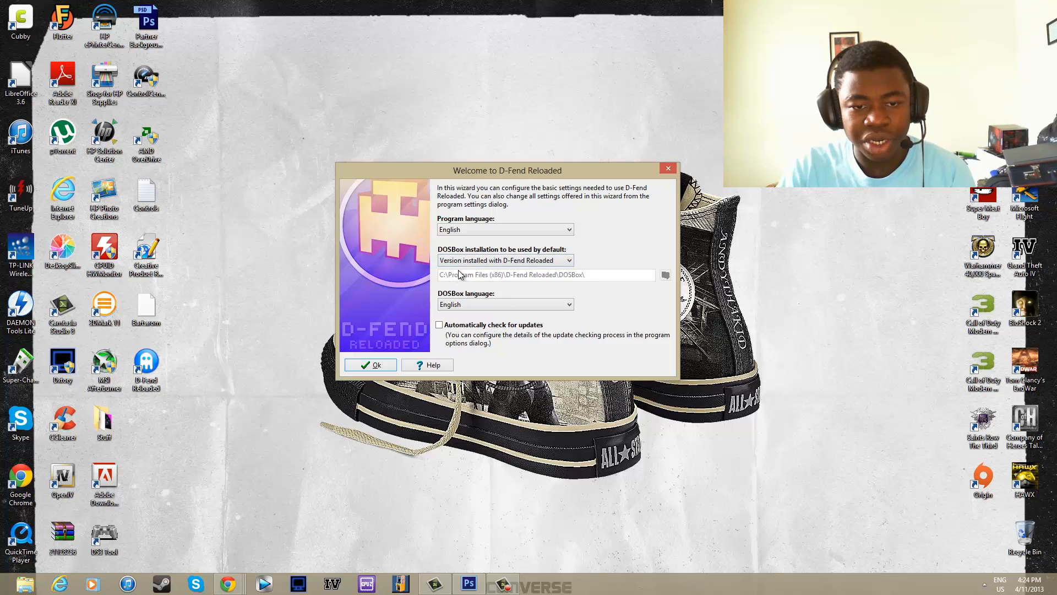
pyautogui.moveTo(547, 280)
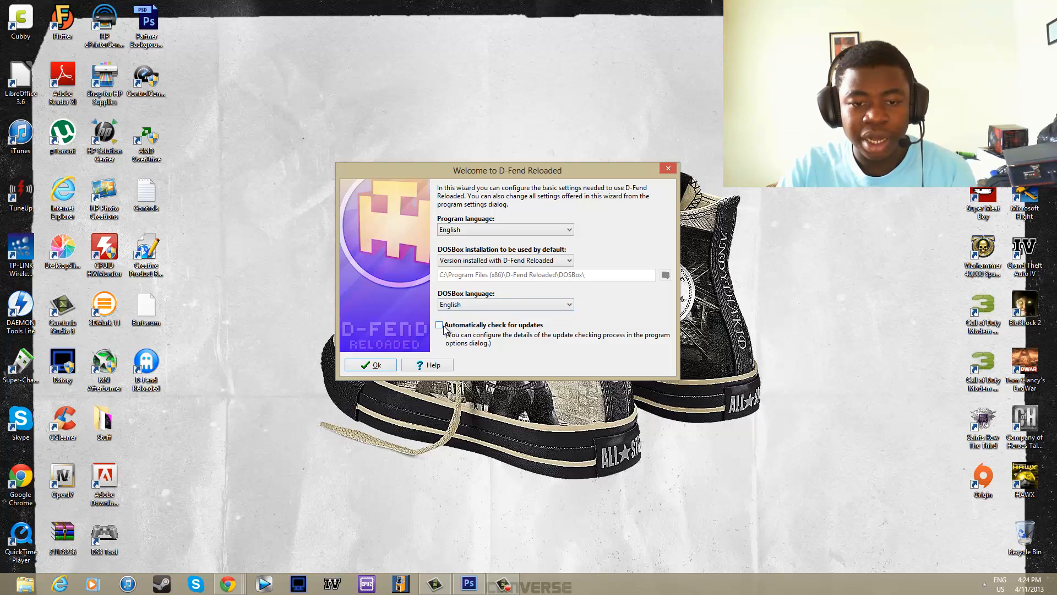
pyautogui.click(439, 324)
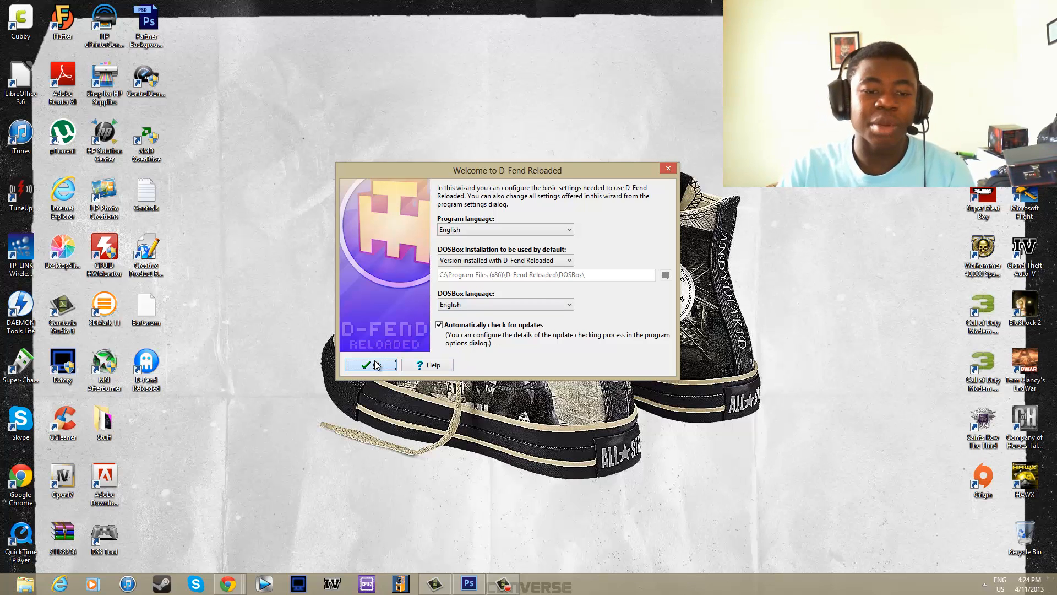
pyautogui.click(365, 365)
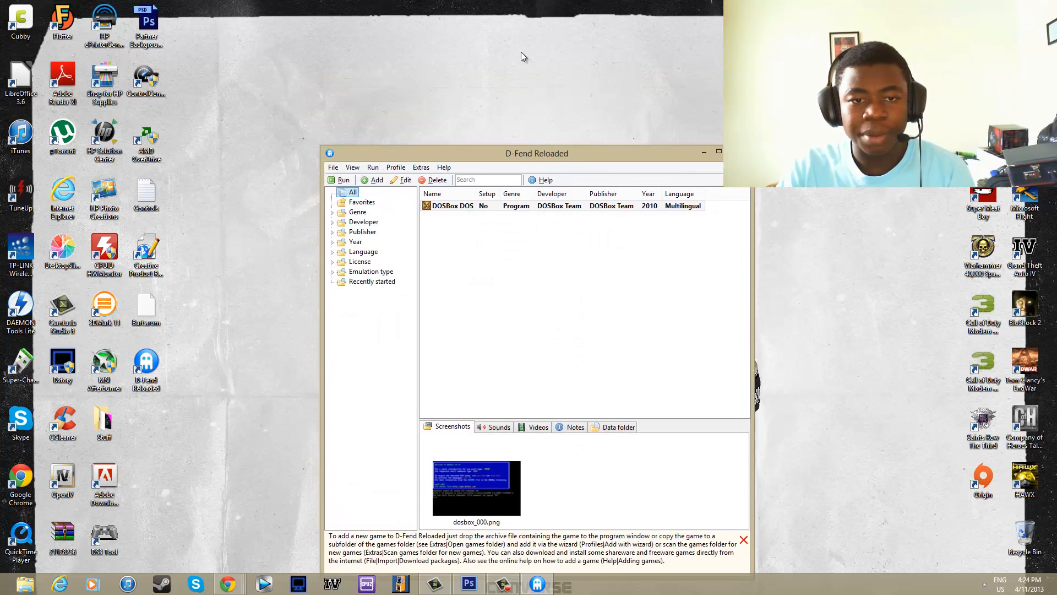
# - Run the DOSBox DOS profile and reposition the DOSBox 0.74 window
pyautogui.moveTo(537, 153); pyautogui.dragTo(550, 56)
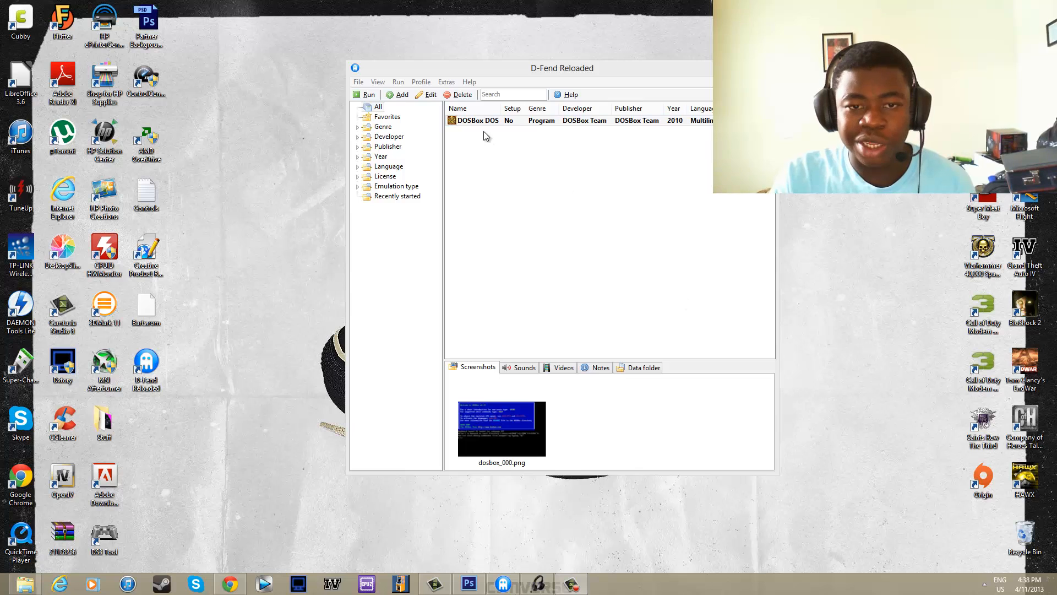
pyautogui.click(477, 120)
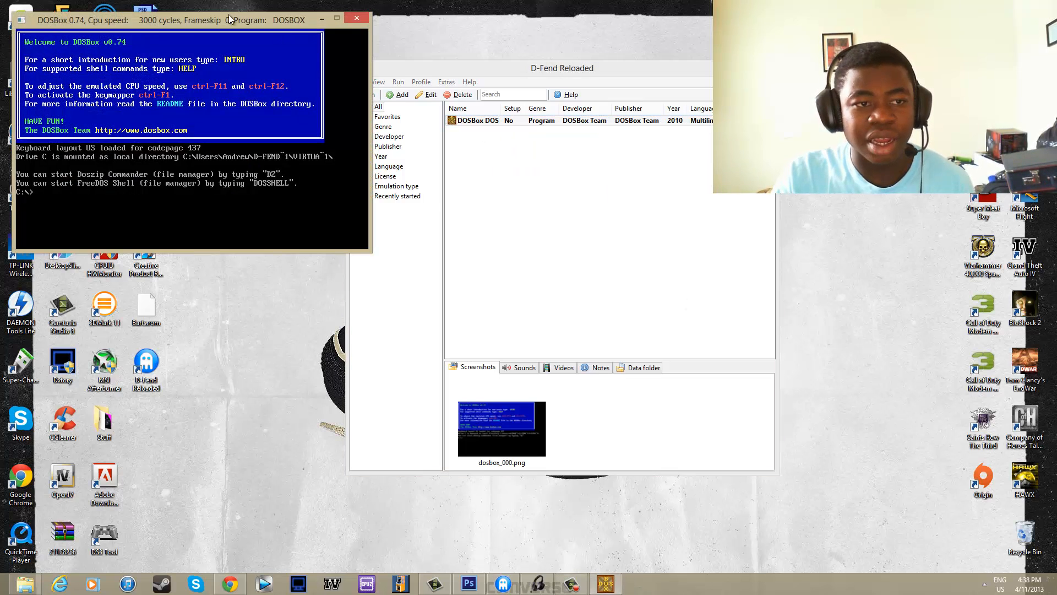
pyautogui.moveTo(189, 18); pyautogui.dragTo(570, 136)
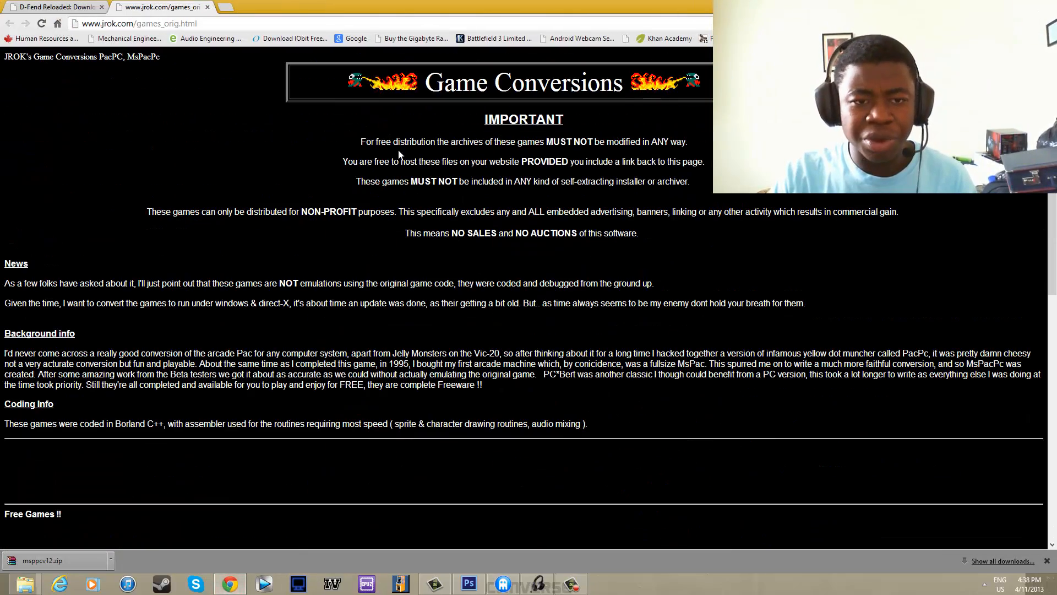
# - Scroll down JRok's Game Conversions page to the Free Games list
pyautogui.scroll(-3)
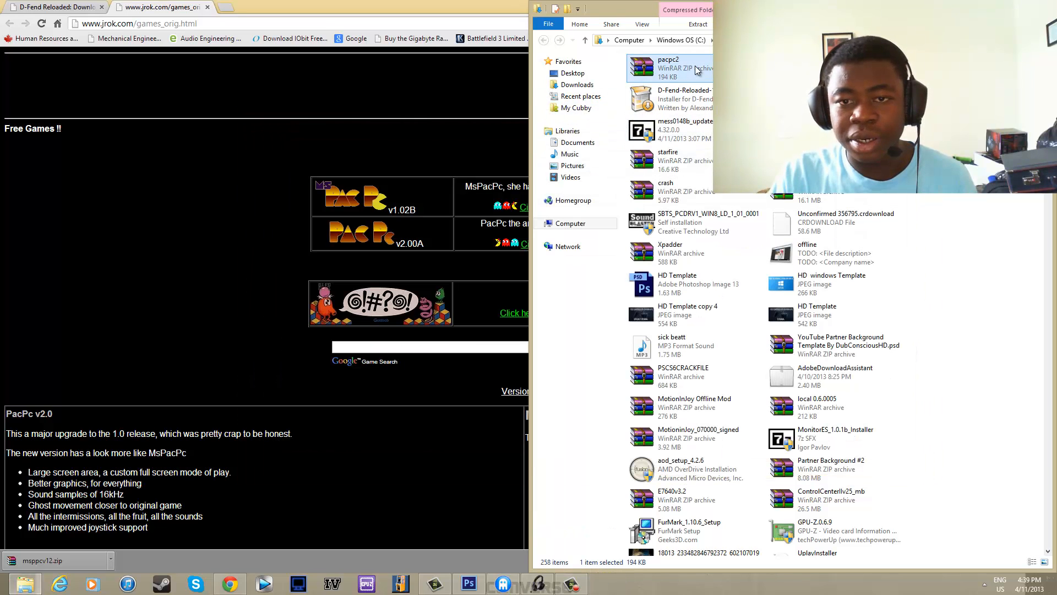
pyautogui.moveTo(312, 533)
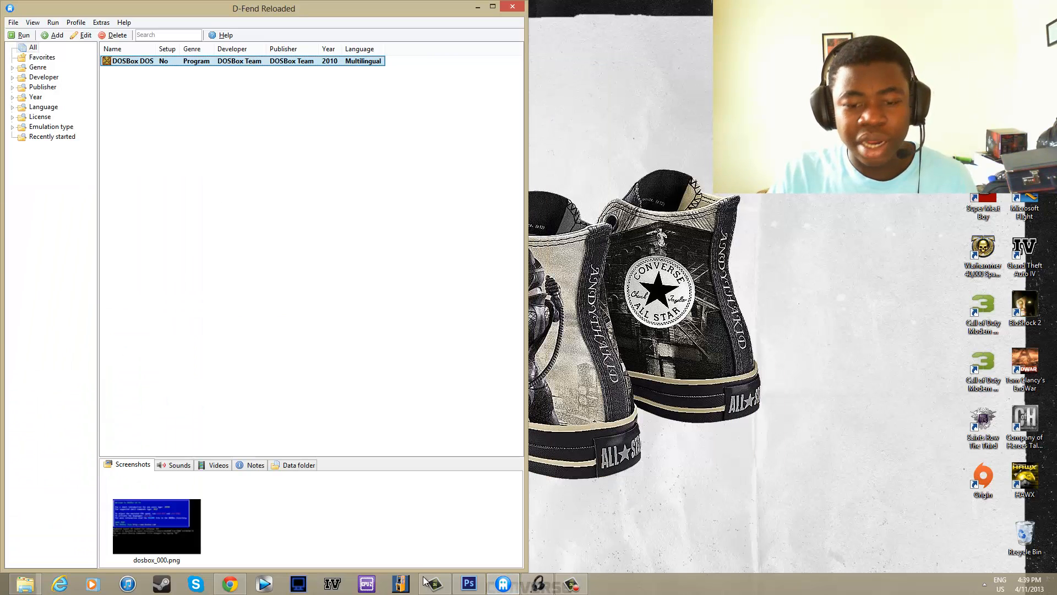
# - Bring D-Fend Reloaded forward and select the MS-PacMan PC profile
pyautogui.click(433, 584)
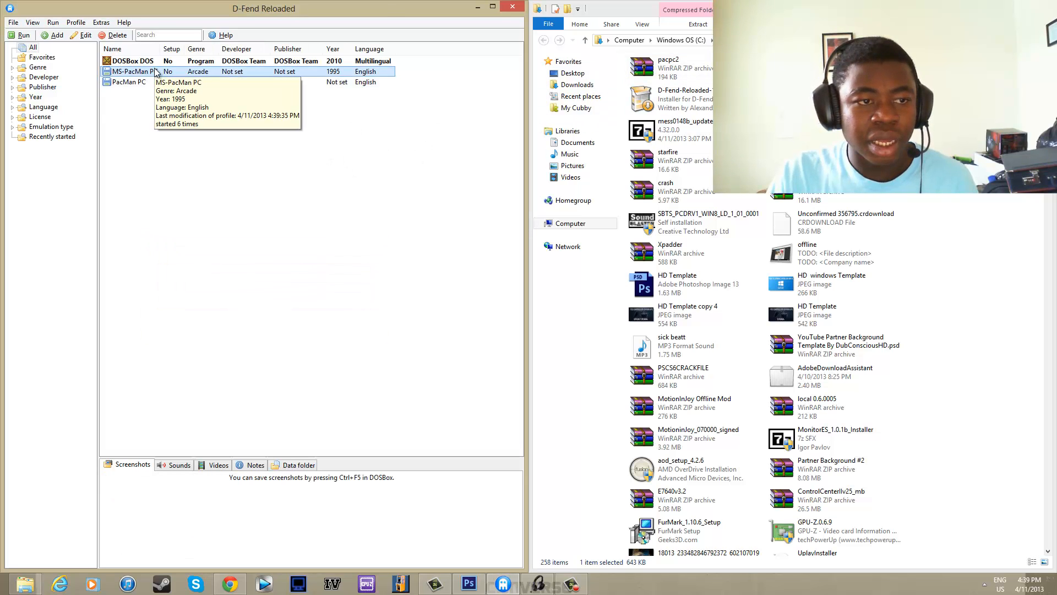
pyautogui.click(128, 81)
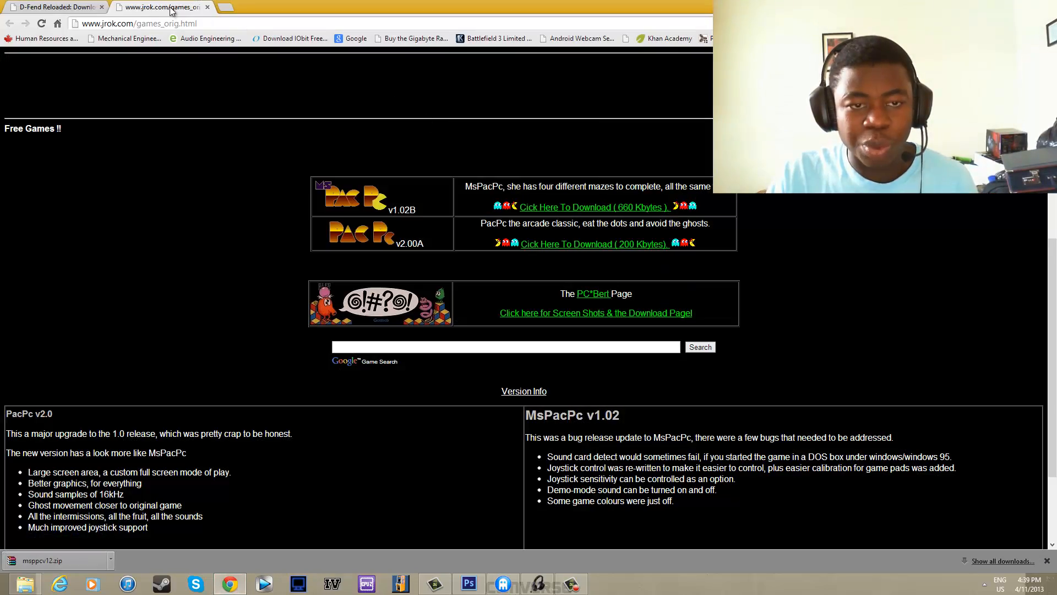
# - Download D-Fend-Reloaded-DemoPackage5.exe, the 22.8 MB first person games package
pyautogui.click(54, 7)
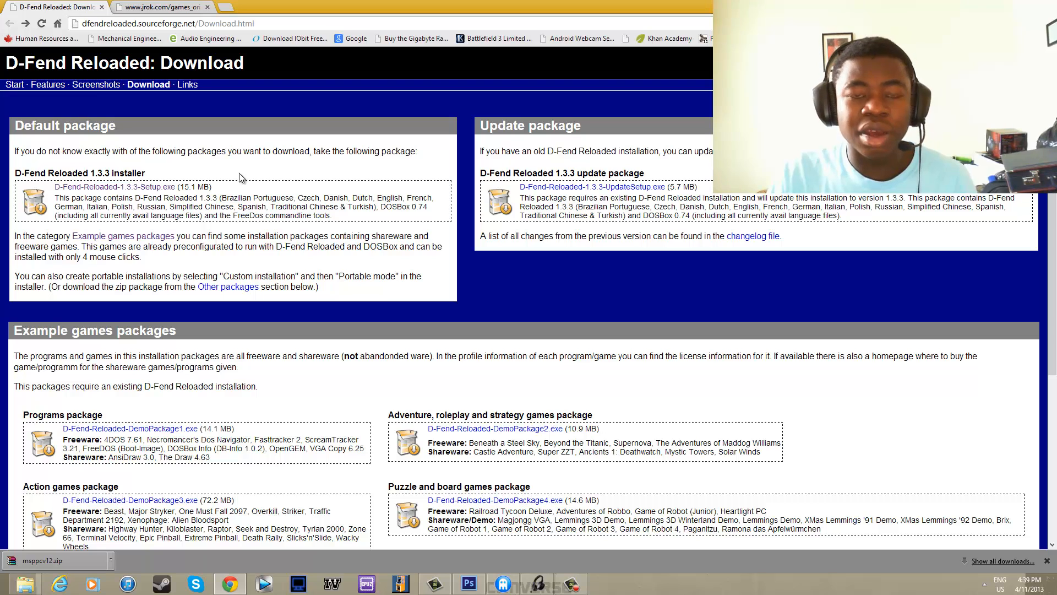
pyautogui.scroll(-3)
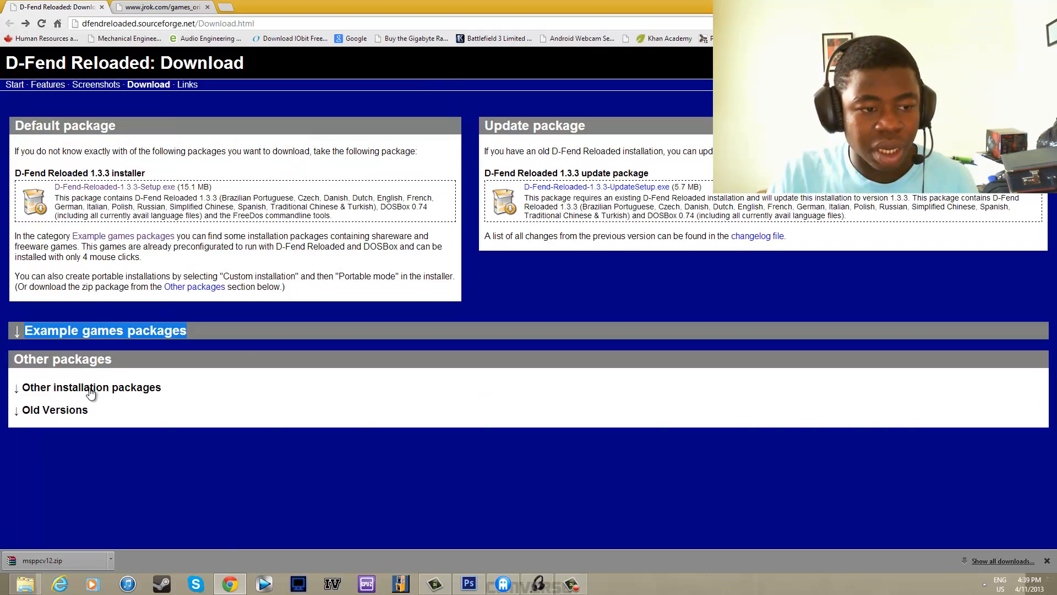
pyautogui.click(105, 330)
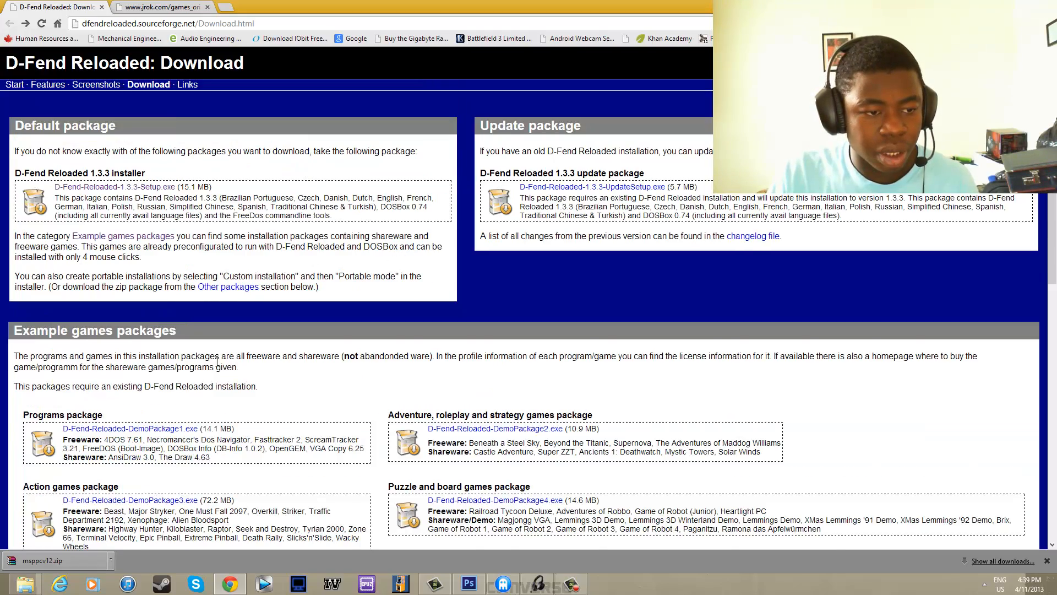
pyautogui.scroll(-3)
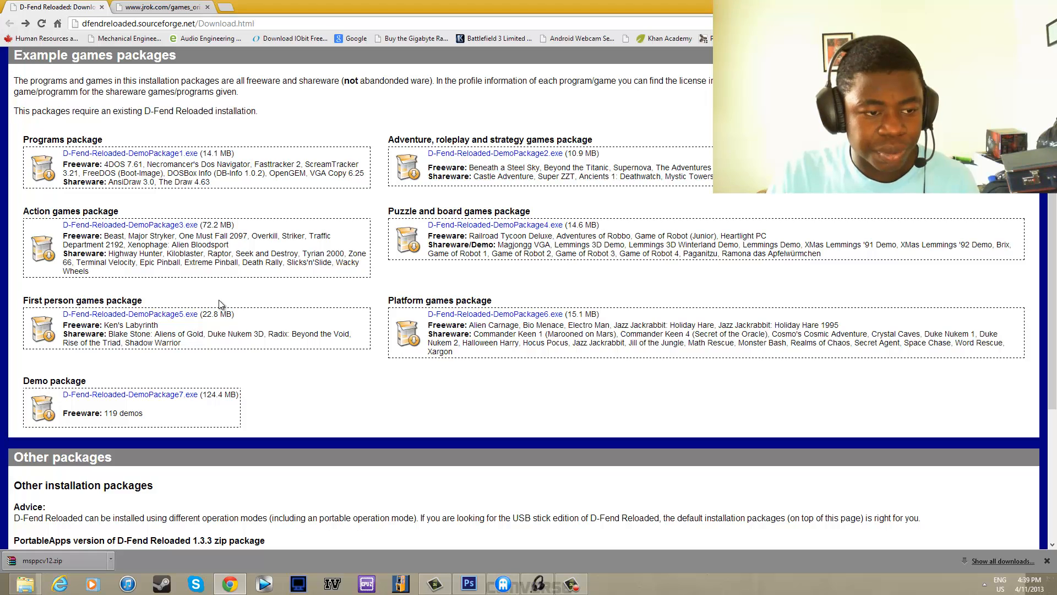
pyautogui.click(136, 313)
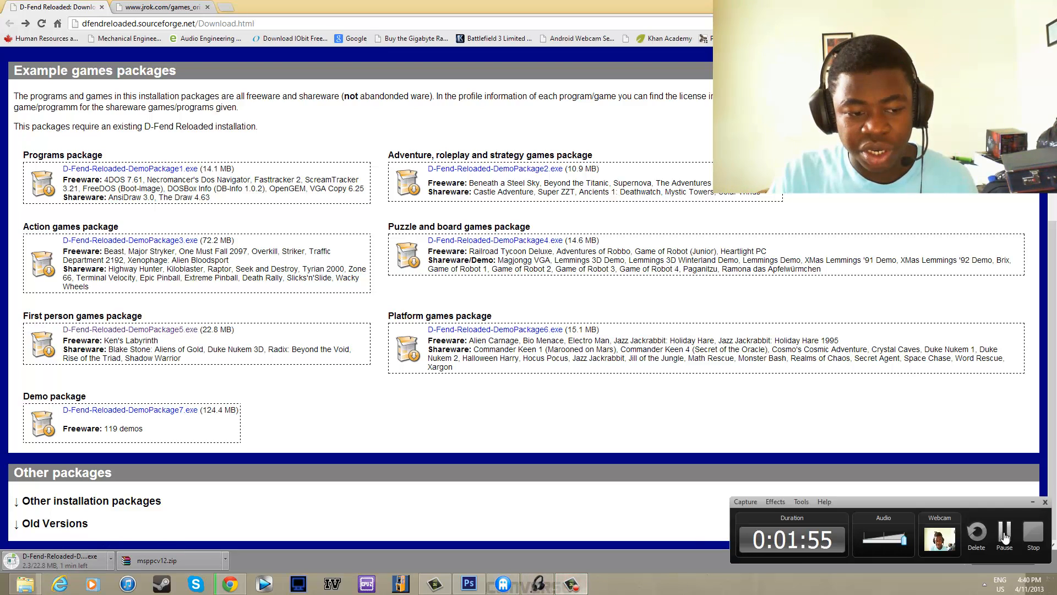
pyautogui.click(162, 7)
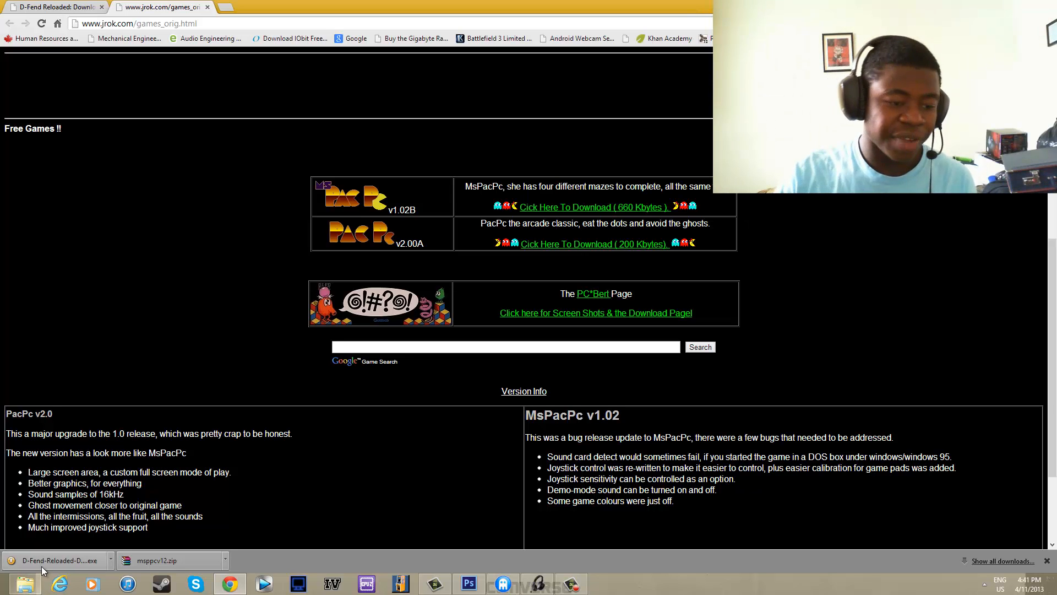
# - Install all six first person games from the data package and launch D-Fend Reloaded
pyautogui.click(54, 7)
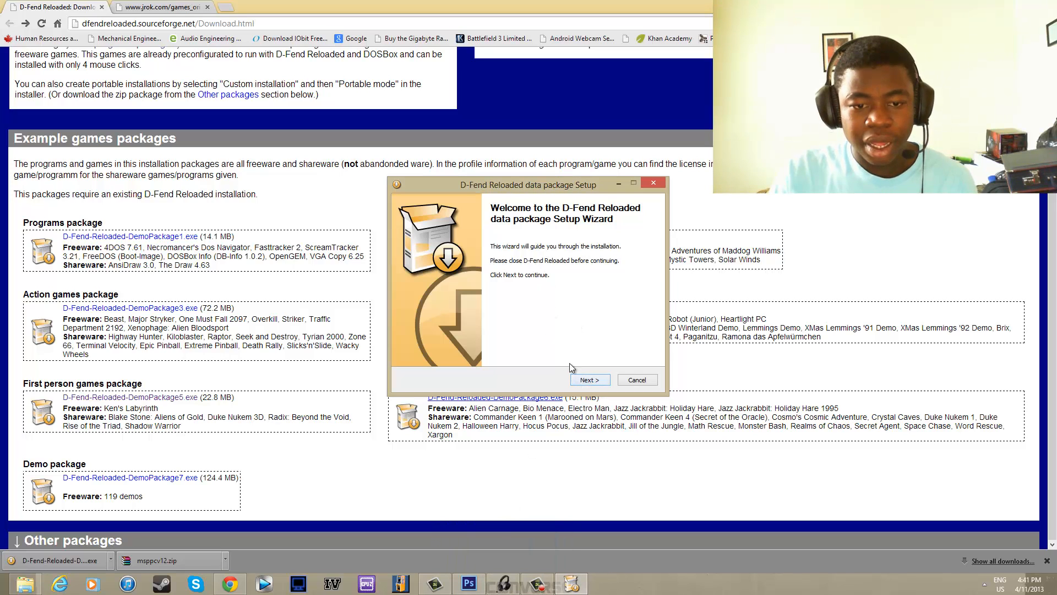
pyautogui.click(588, 380)
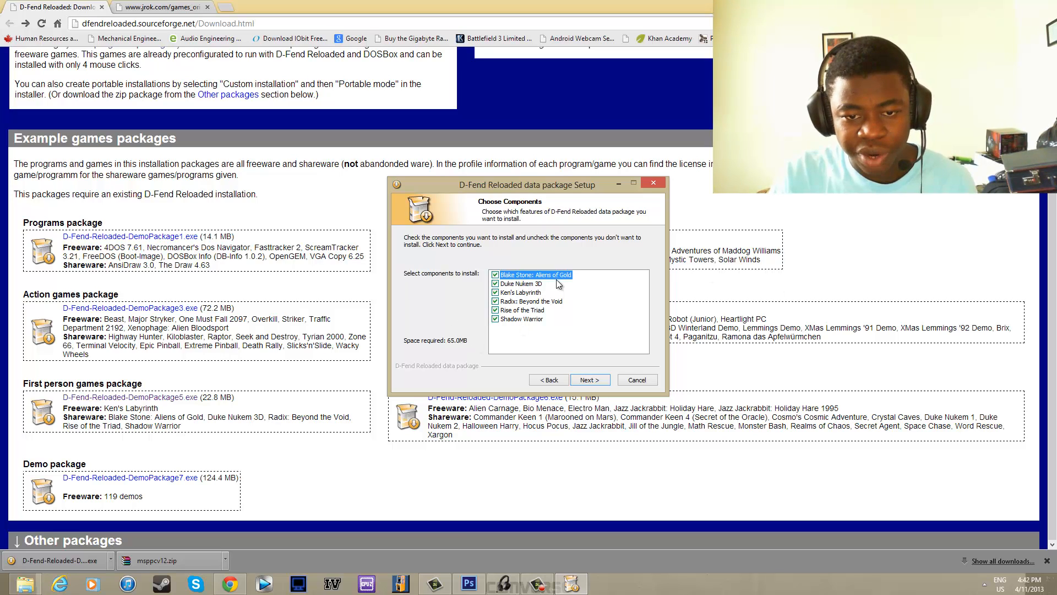
pyautogui.click(589, 379)
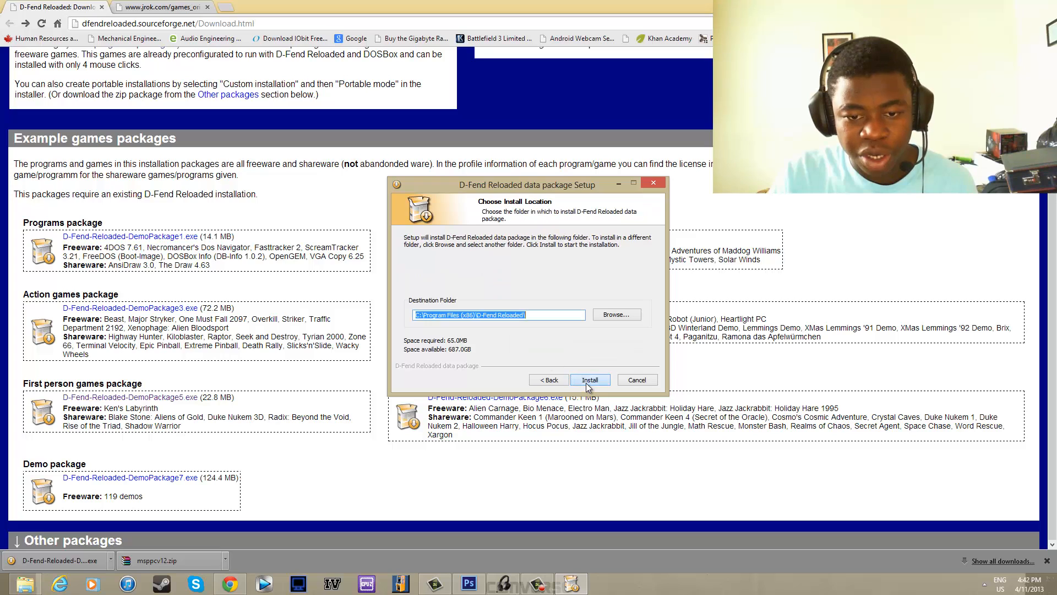
pyautogui.click(590, 379)
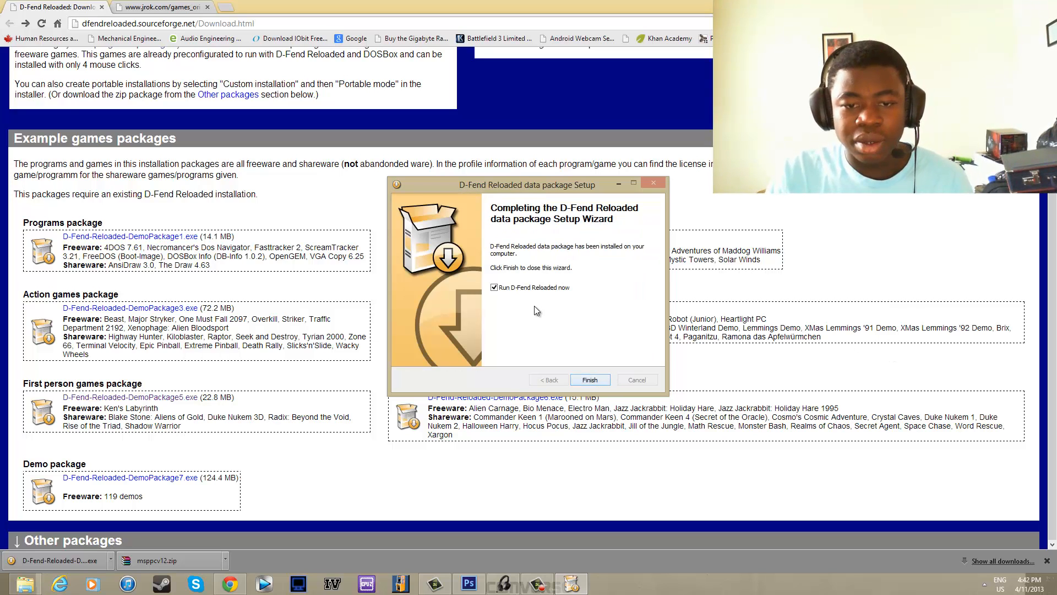
pyautogui.click(589, 379)
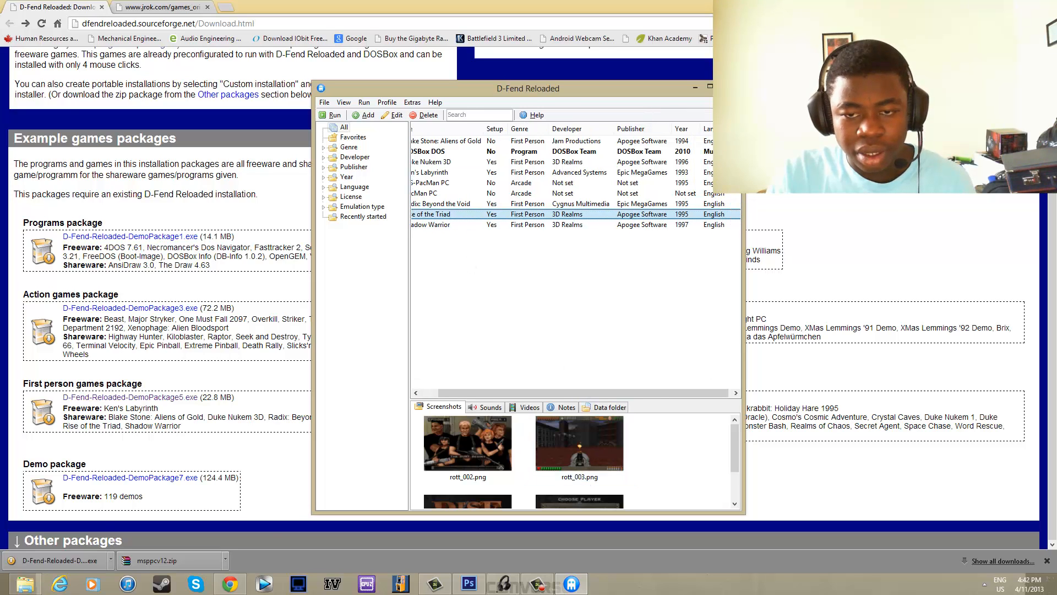
# - Browse the new game profiles and select Duke Nukem 3D to view its screenshots
pyautogui.click(697, 86)
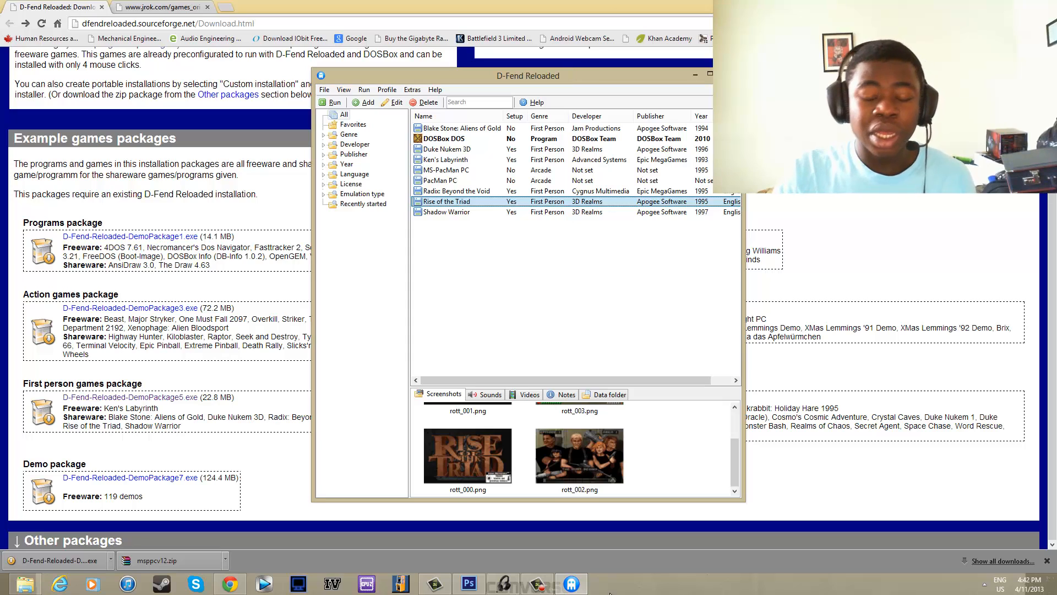
pyautogui.click(442, 138)
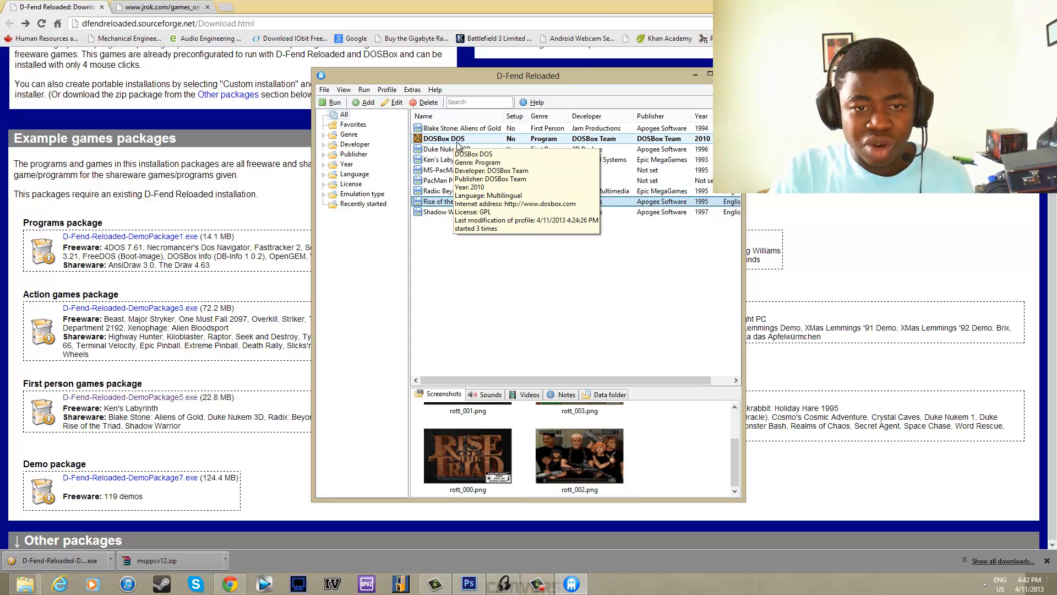
pyautogui.click(447, 149)
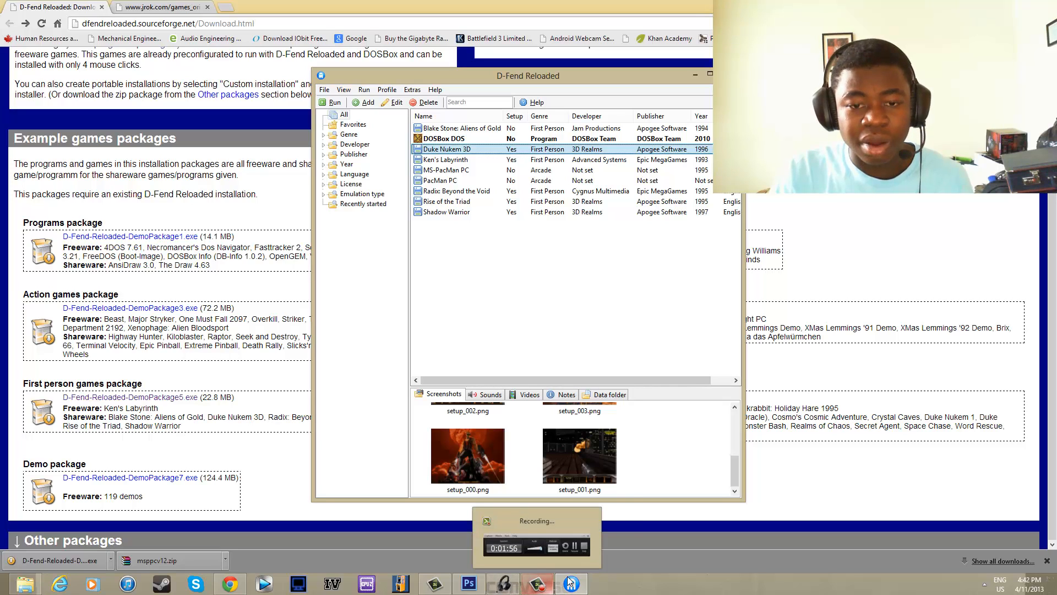
pyautogui.click(571, 583)
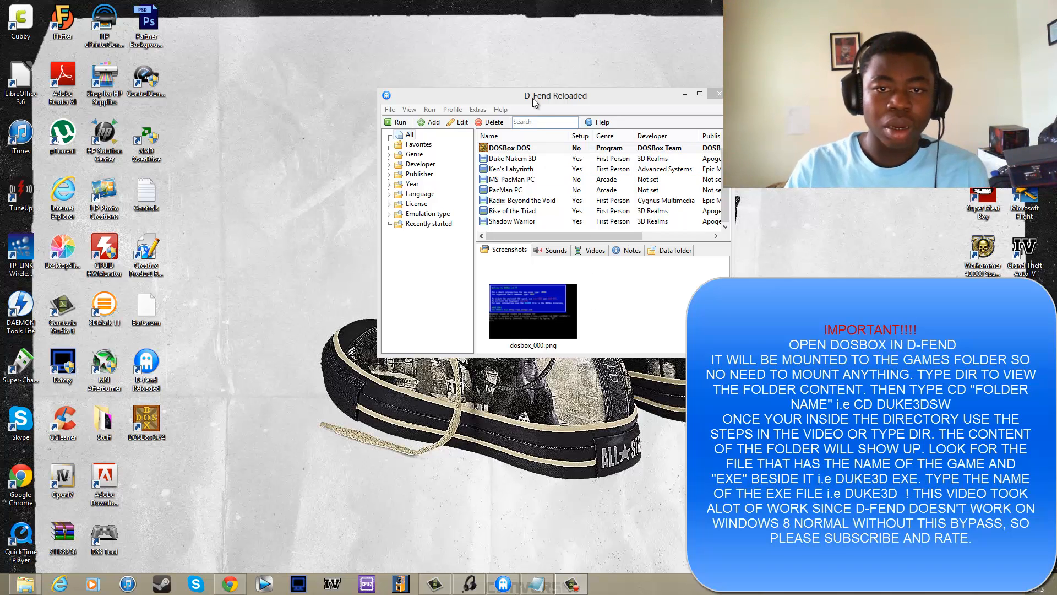
pyautogui.click(520, 158)
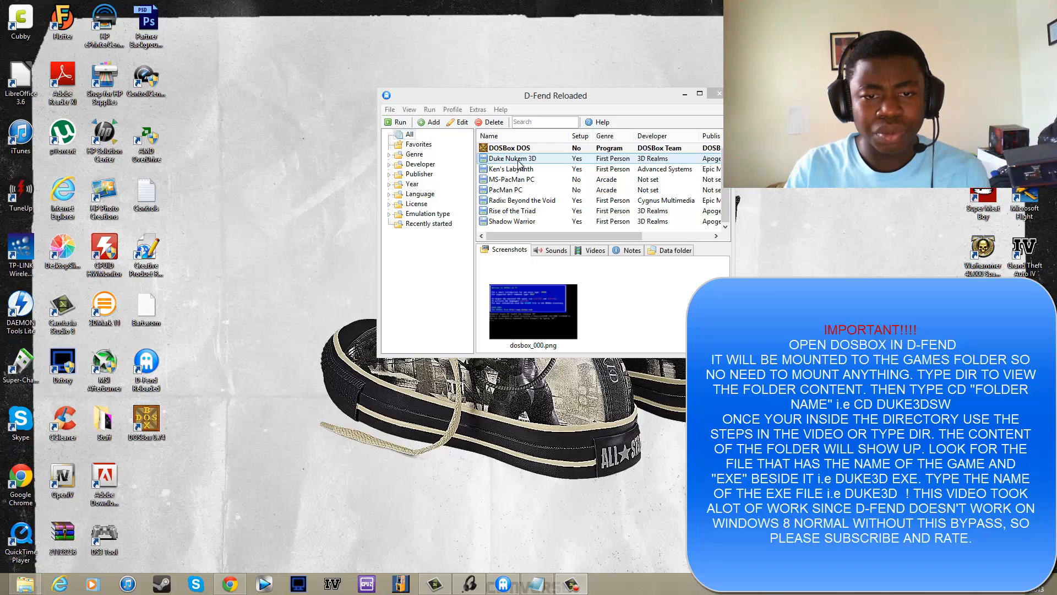
pyautogui.click(517, 158)
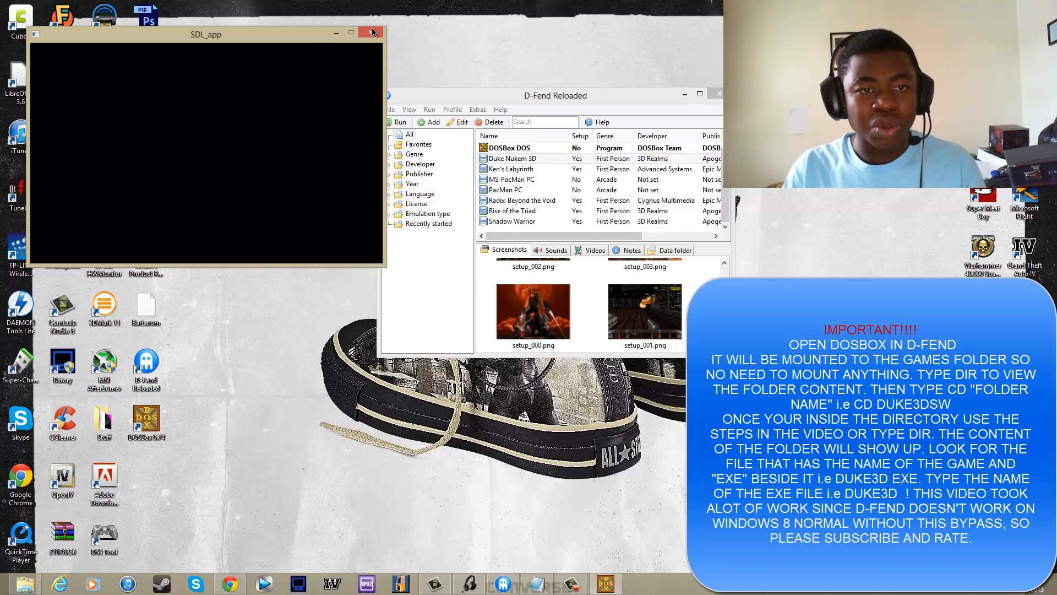
pyautogui.click(371, 33)
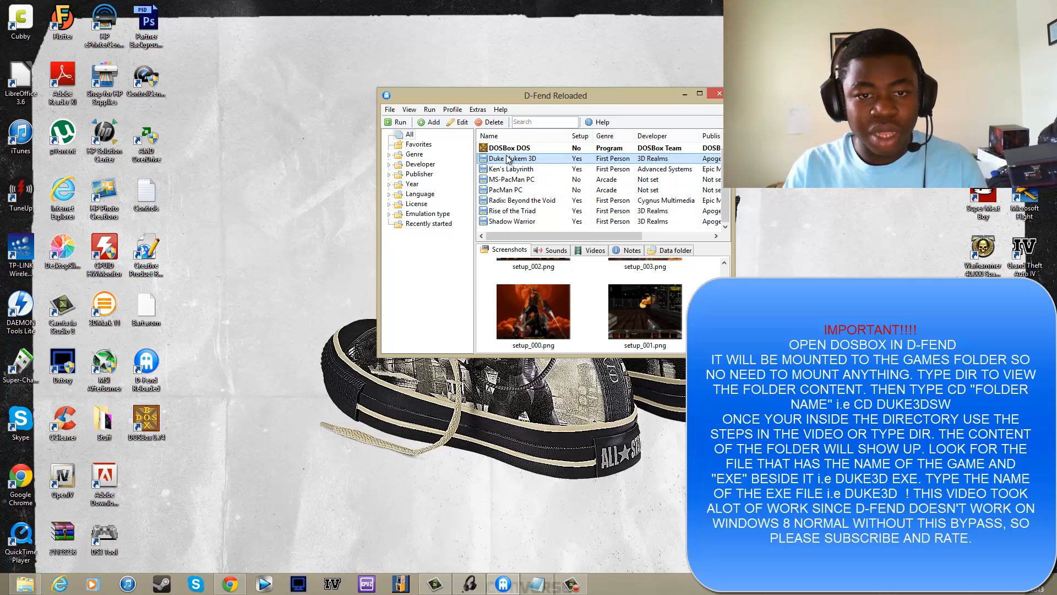
pyautogui.click(700, 94)
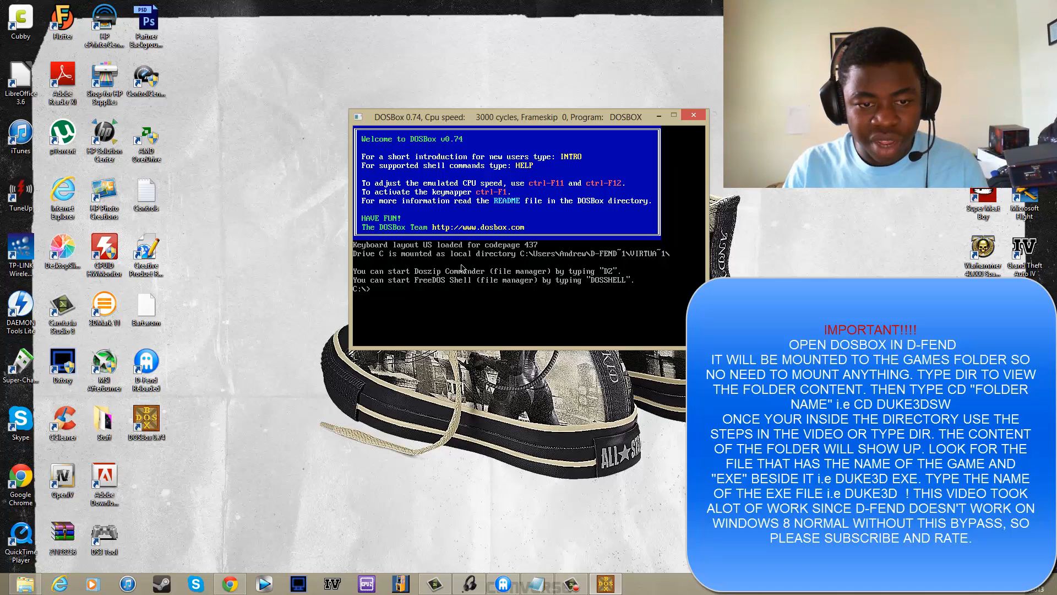
pyautogui.moveTo(528, 257)
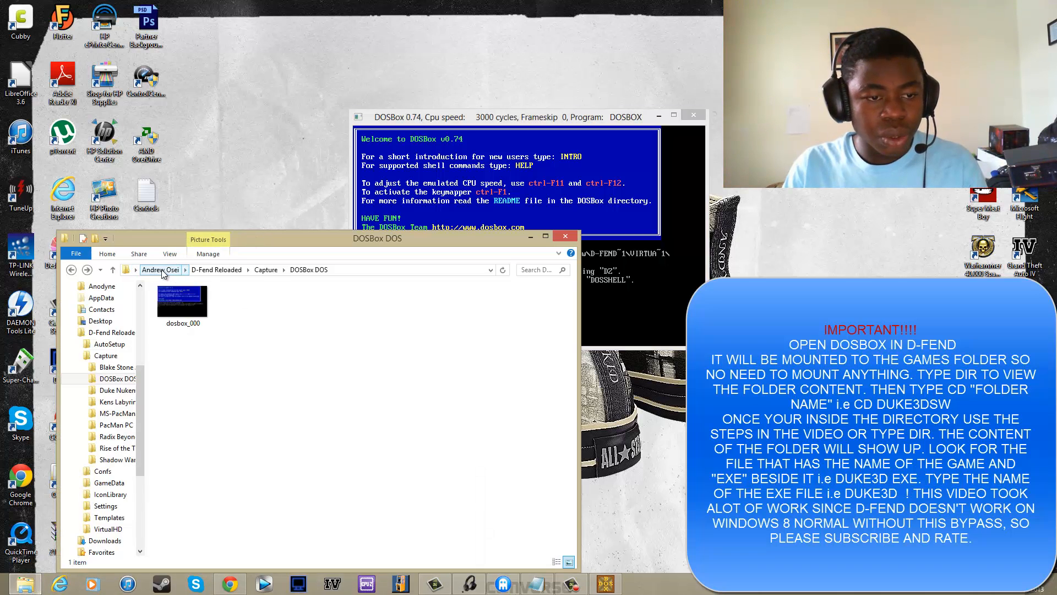
# - Open C:\Users\<user>\D-Fend Reloaded in File Explorer, then start a cd command in DOSBox
pyautogui.click(161, 270)
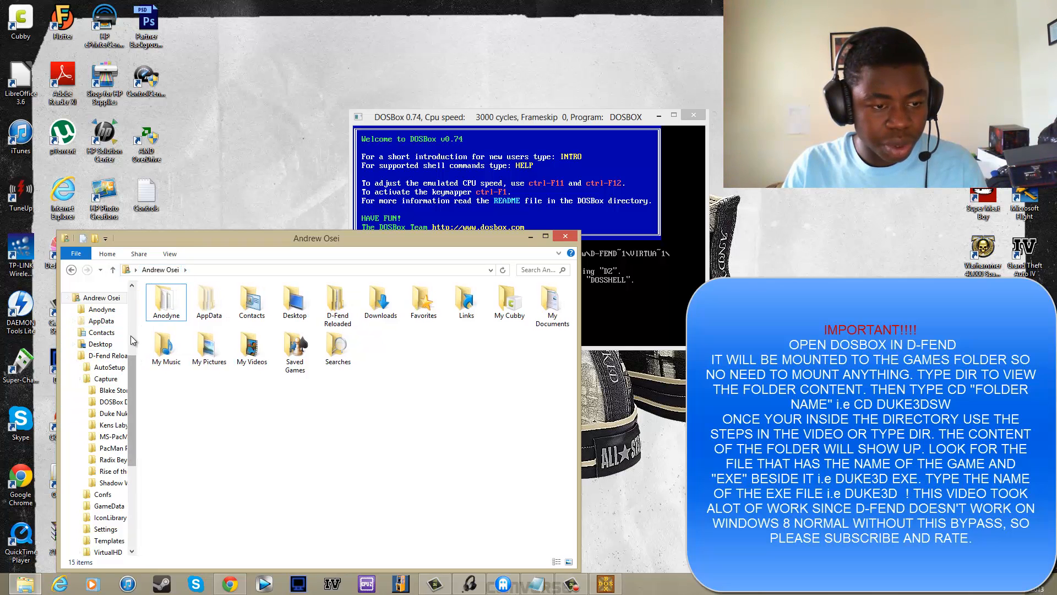
pyautogui.click(132, 269)
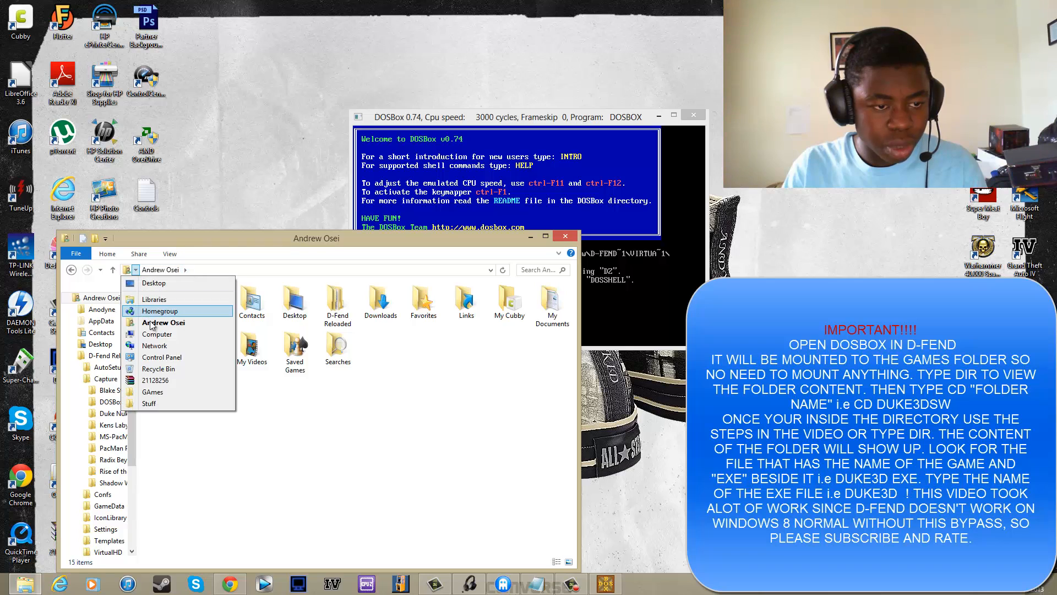
pyautogui.click(157, 333)
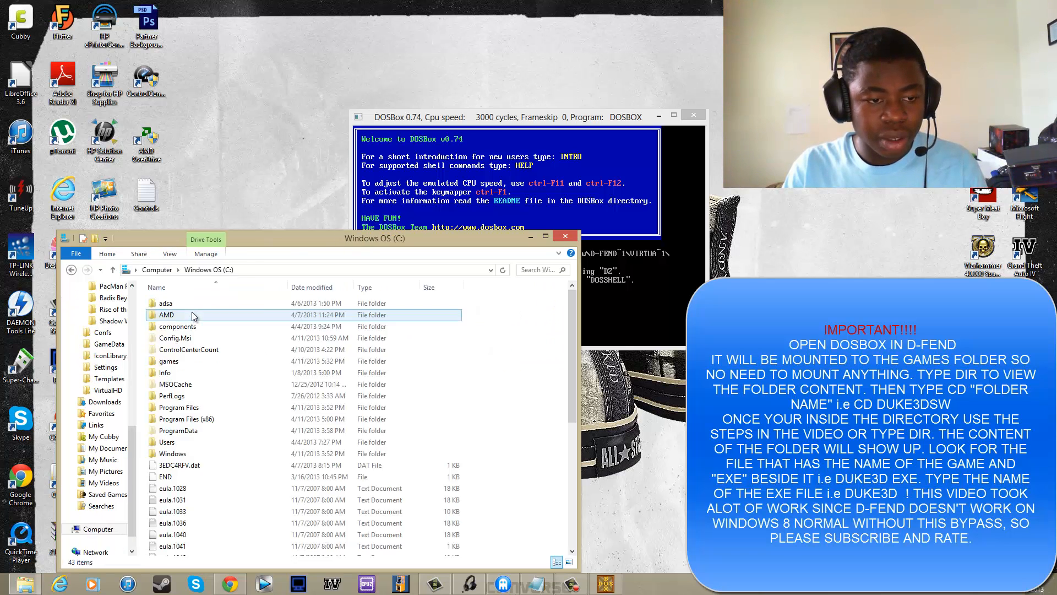
pyautogui.click(167, 442)
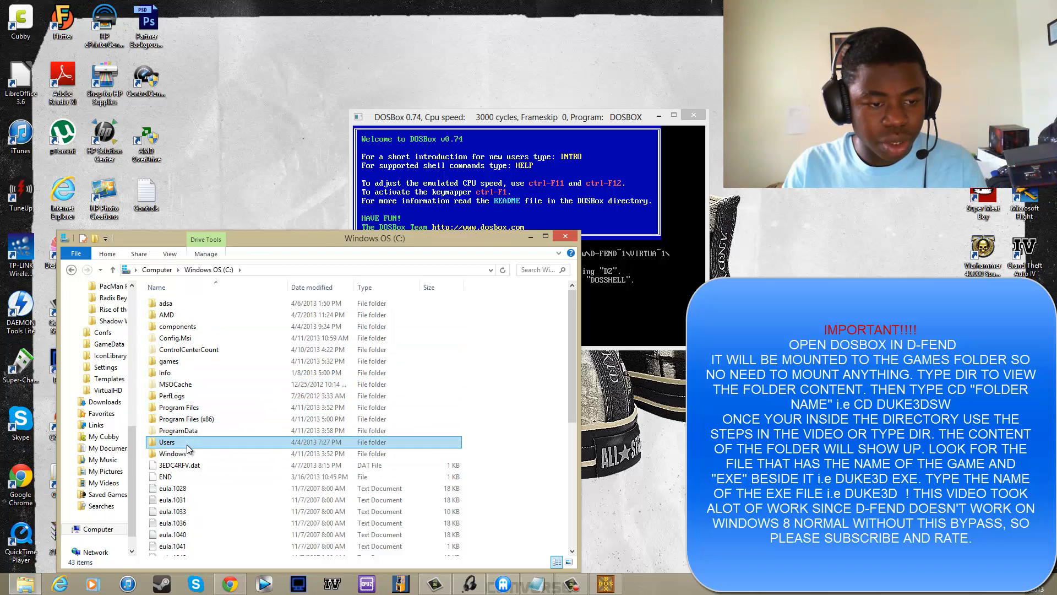
pyautogui.doubleClick(166, 442)
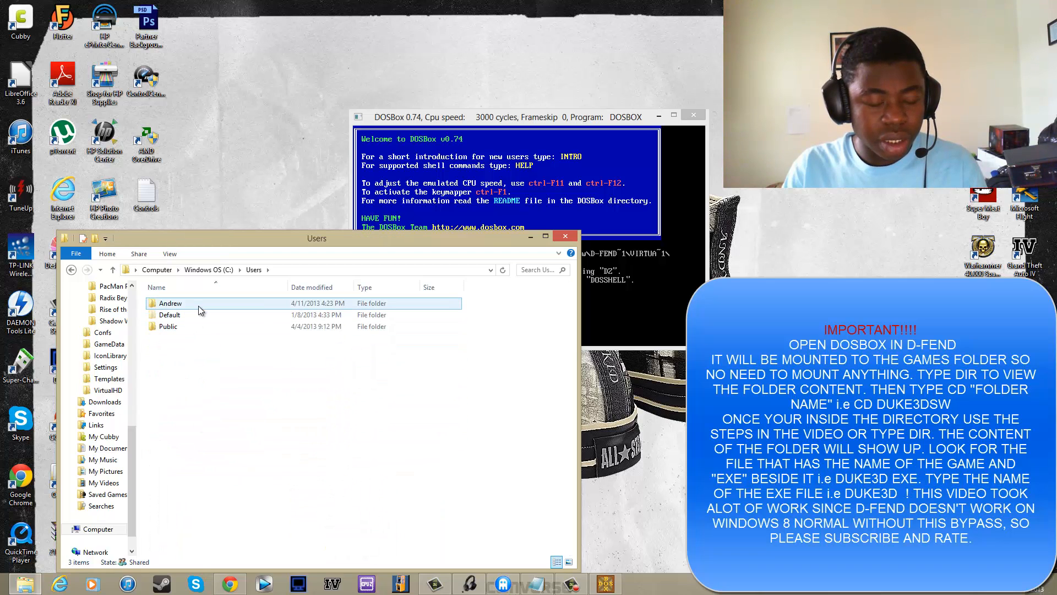
pyautogui.doubleClick(170, 303)
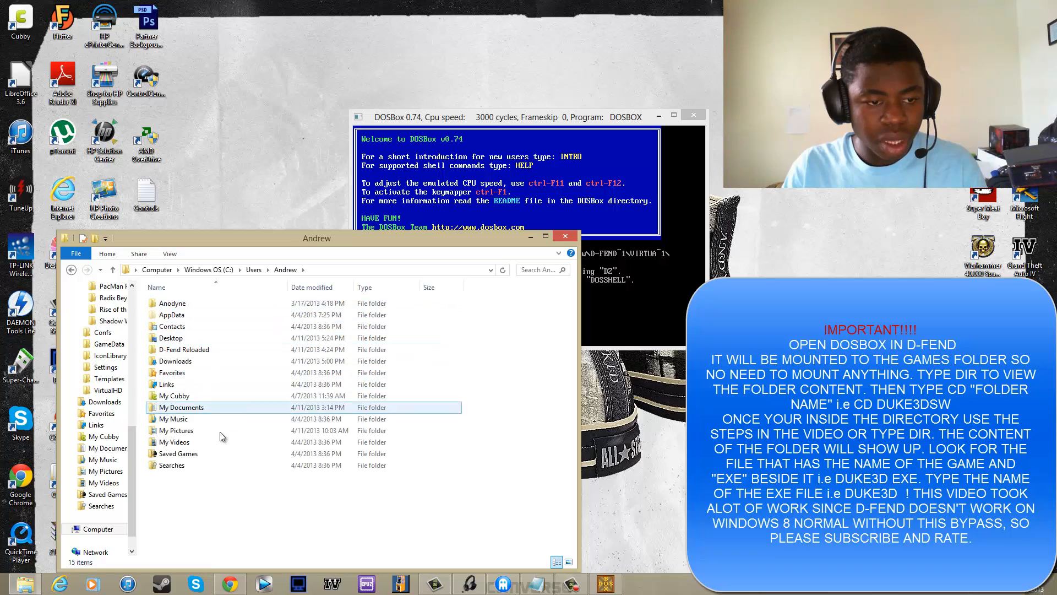
pyautogui.click(184, 350)
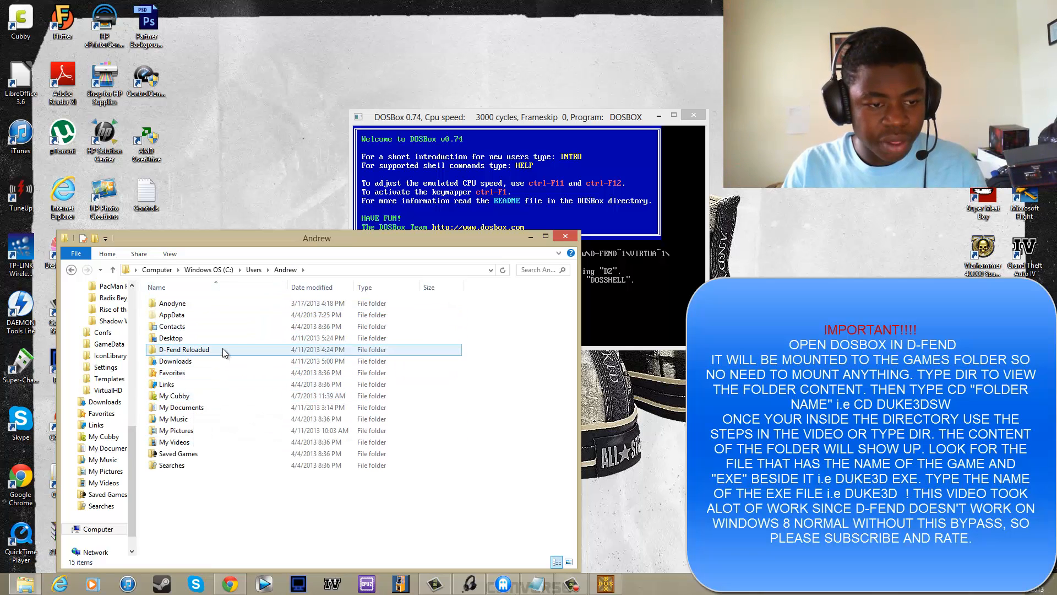
pyautogui.doubleClick(184, 350)
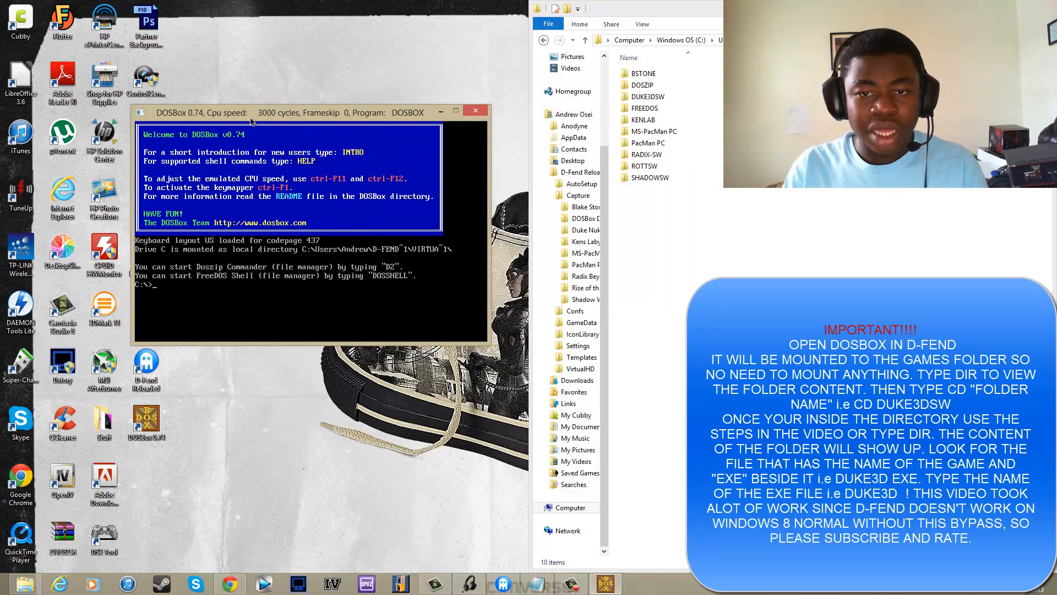
pyautogui.click(651, 178)
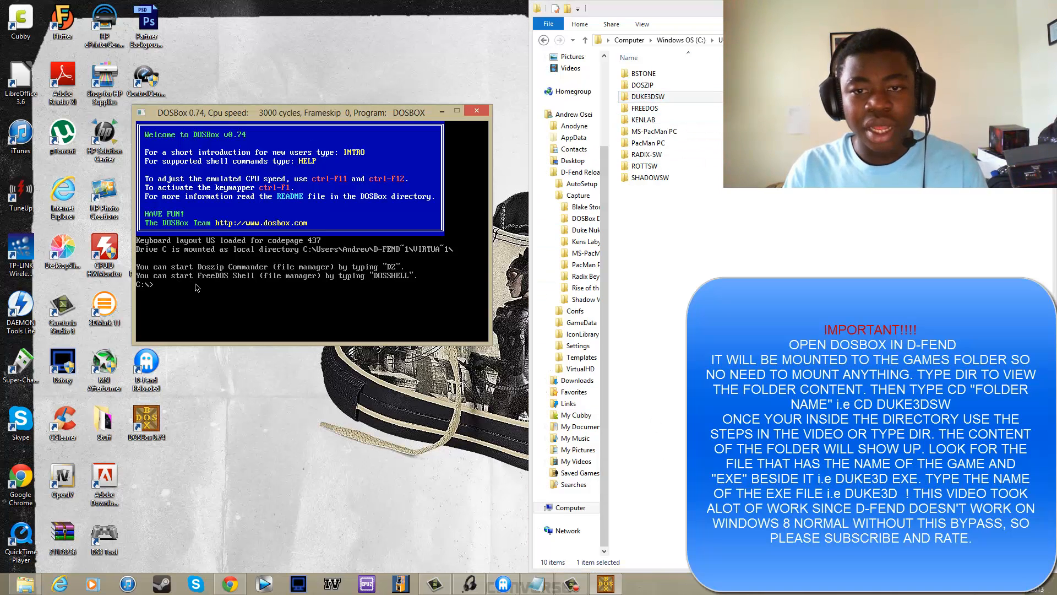
pyautogui.write('cd')
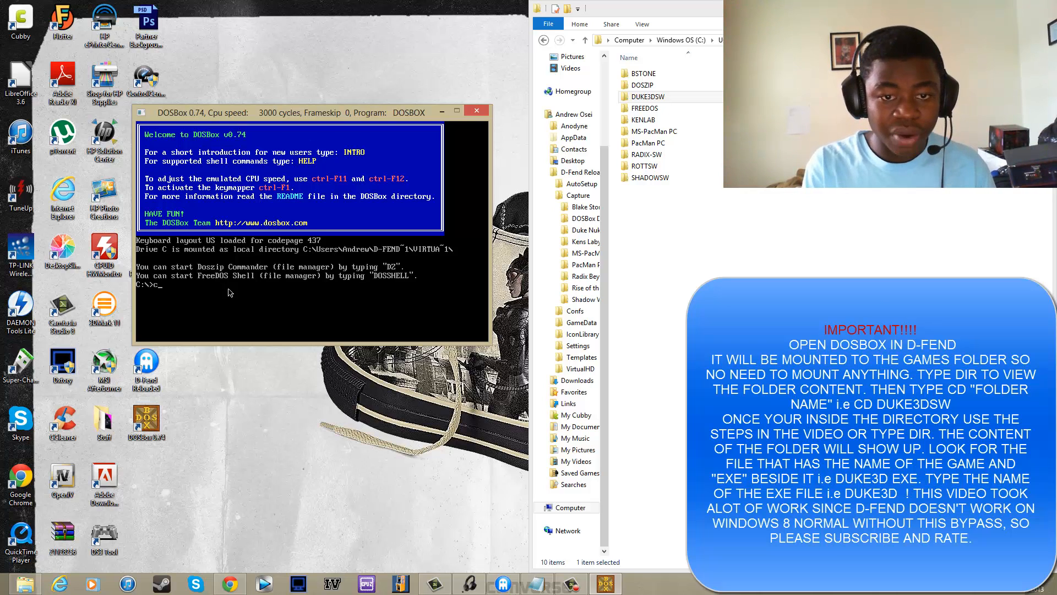
# - List drive C with dir and change into the DUKE3DSW folder in DOSBox
pyautogui.write('dir')
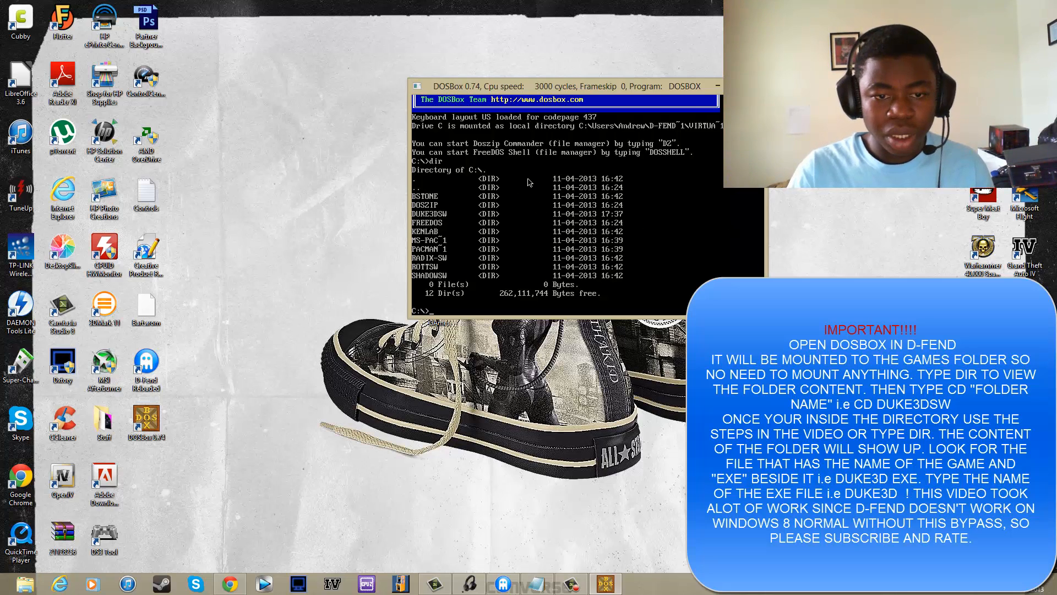
pyautogui.write('cd')
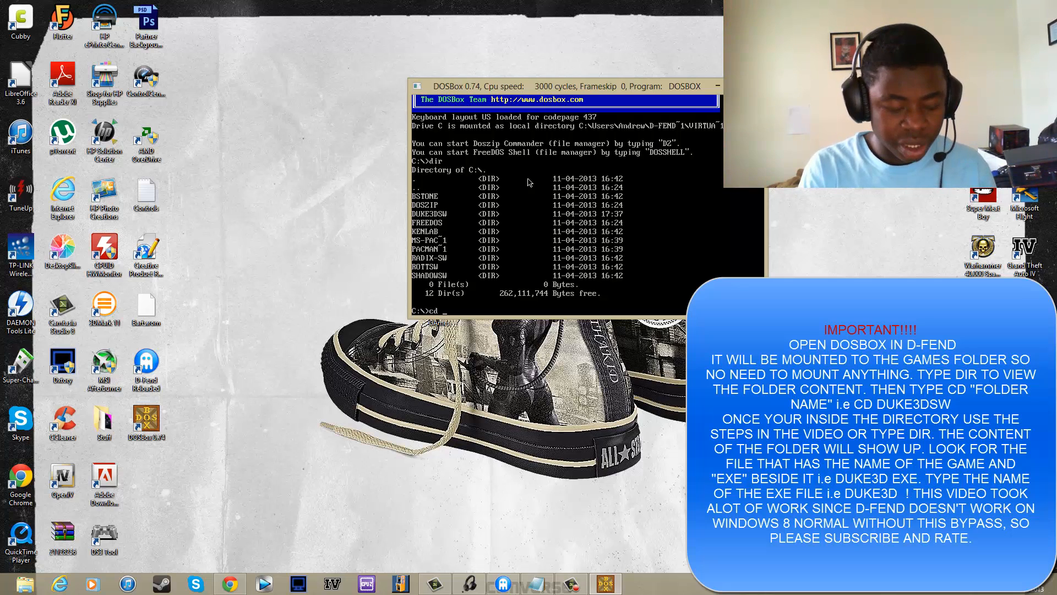
pyautogui.write('duk')
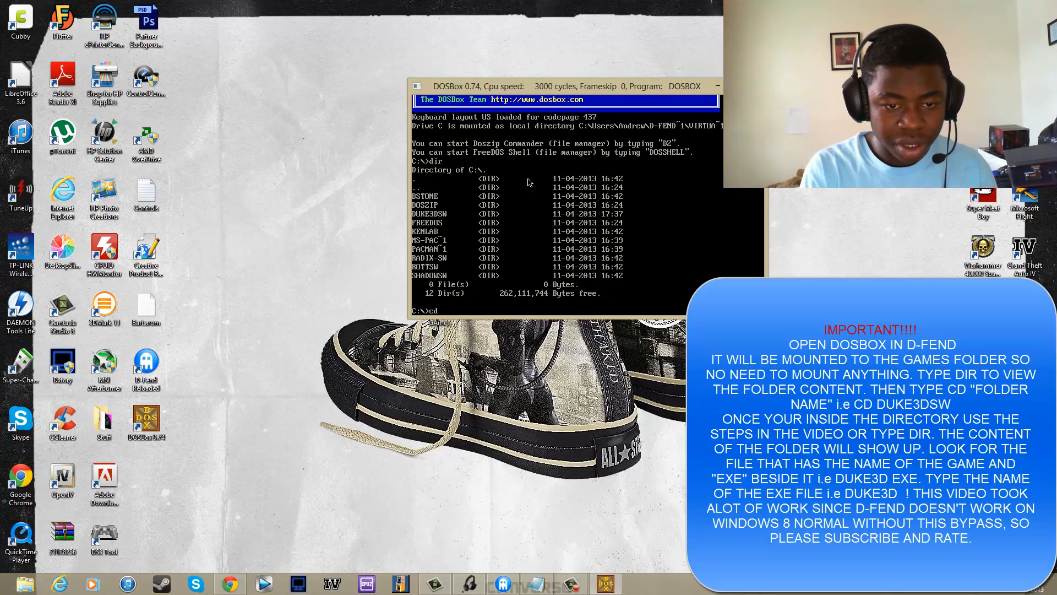
pyautogui.write('DUKE')
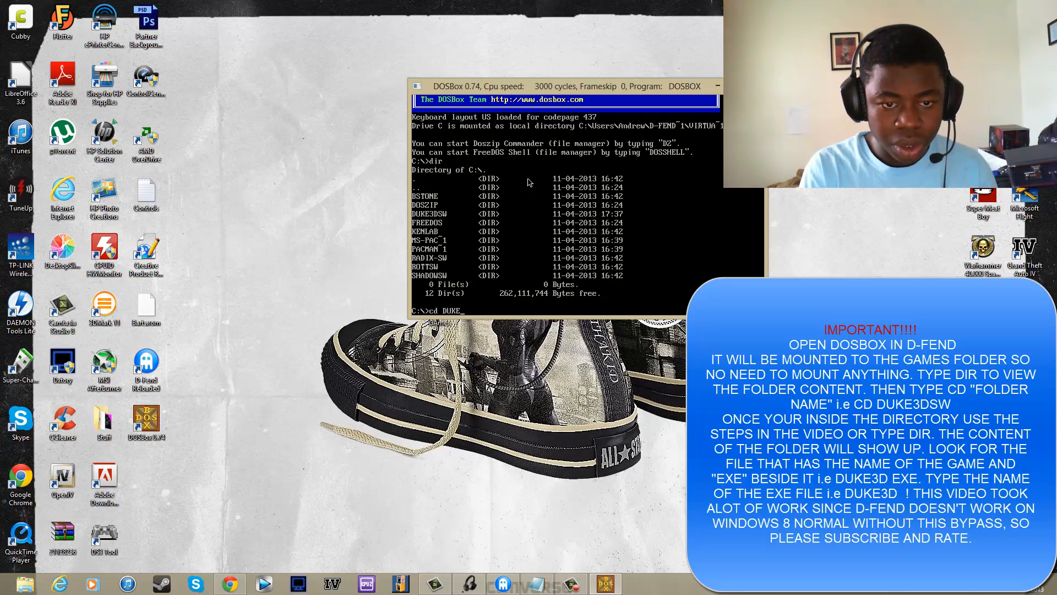
pyautogui.write('3')
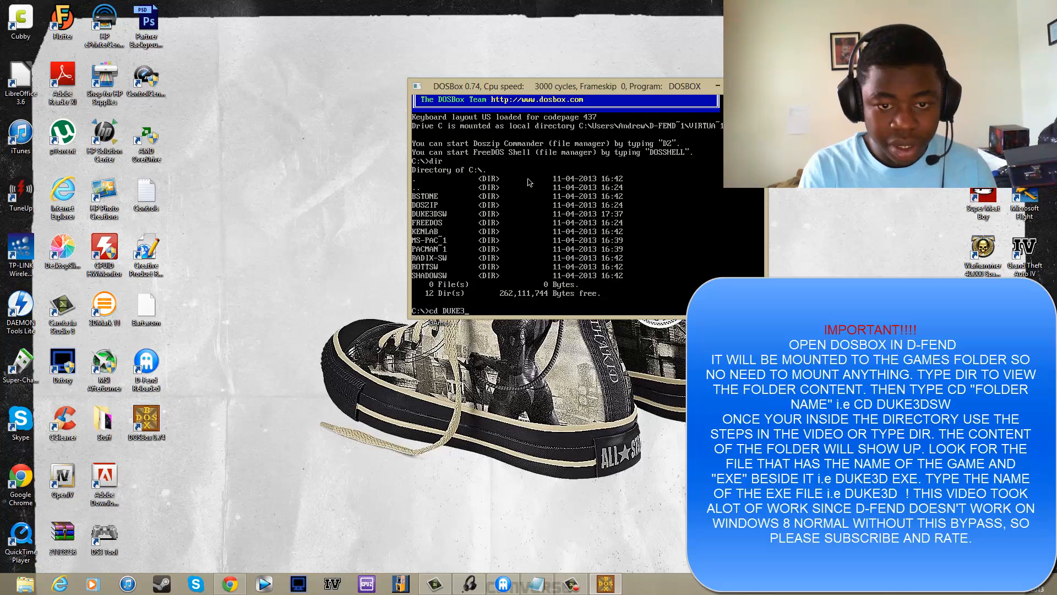
pyautogui.write('D')
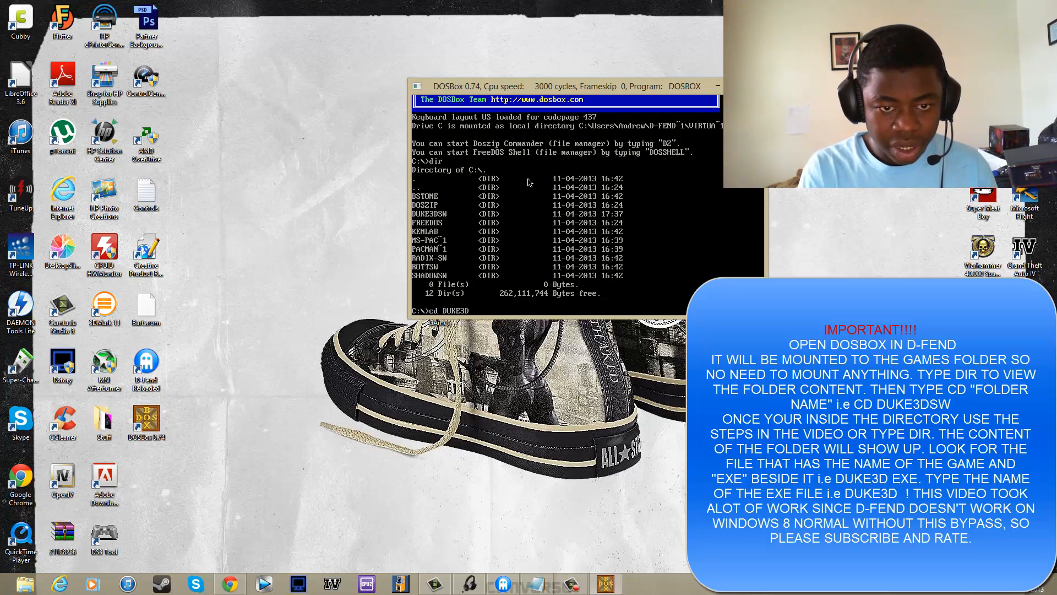
pyautogui.write('SW')
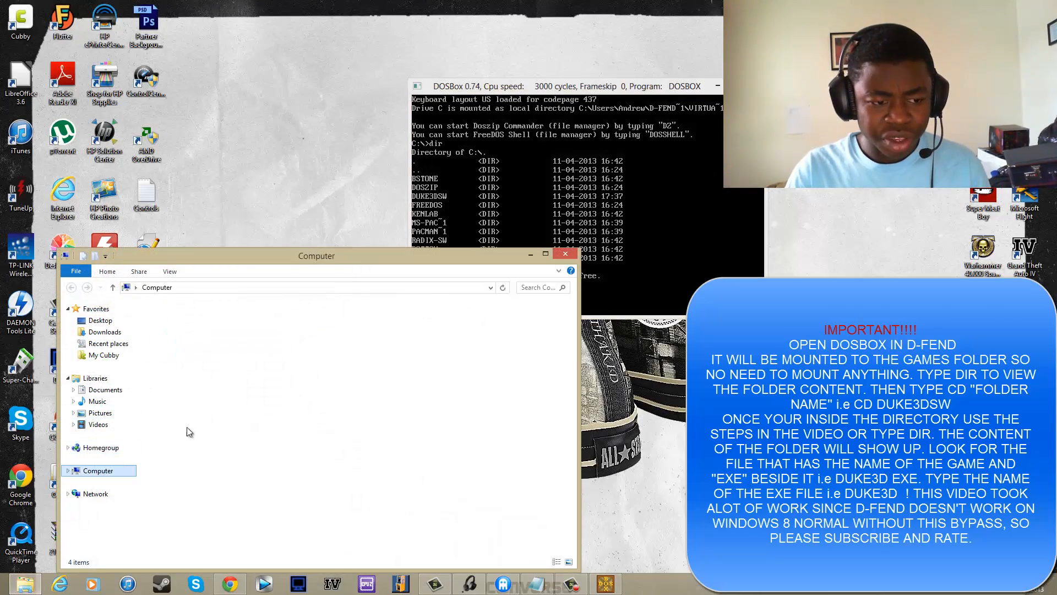
# - Browse File Explorer from Windows OS (C:) through Users, Andrew and D-Fend Reloaded
pyautogui.doubleClick(99, 469)
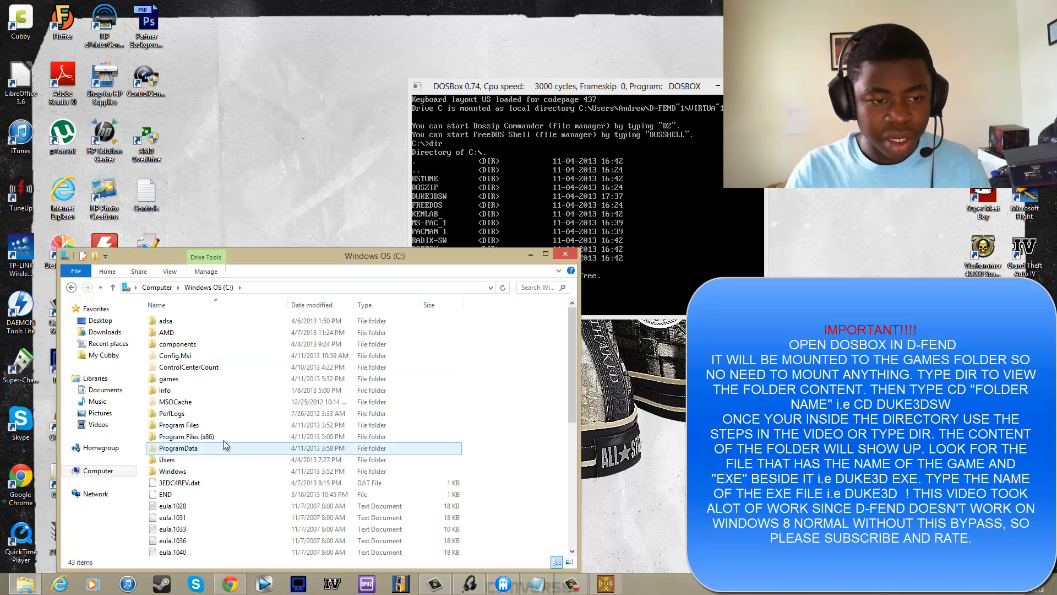
pyautogui.click(71, 287)
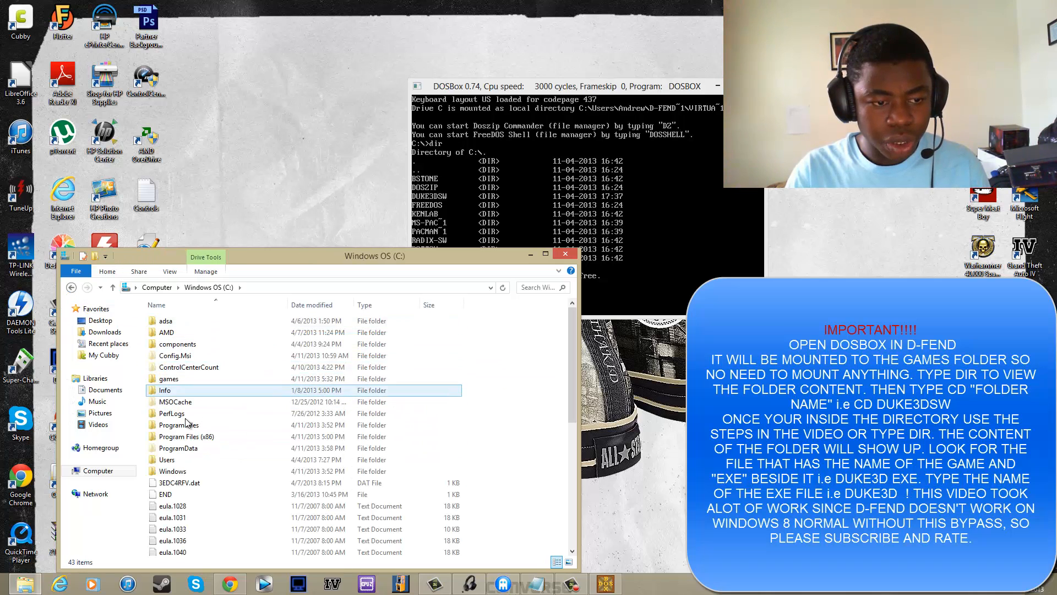
pyautogui.doubleClick(167, 459)
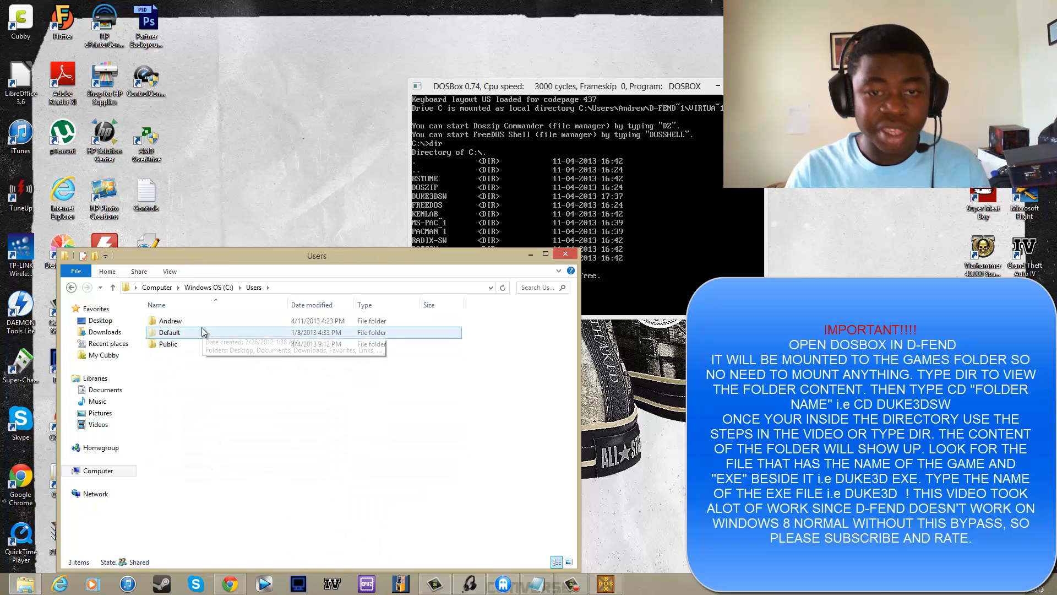
pyautogui.doubleClick(170, 320)
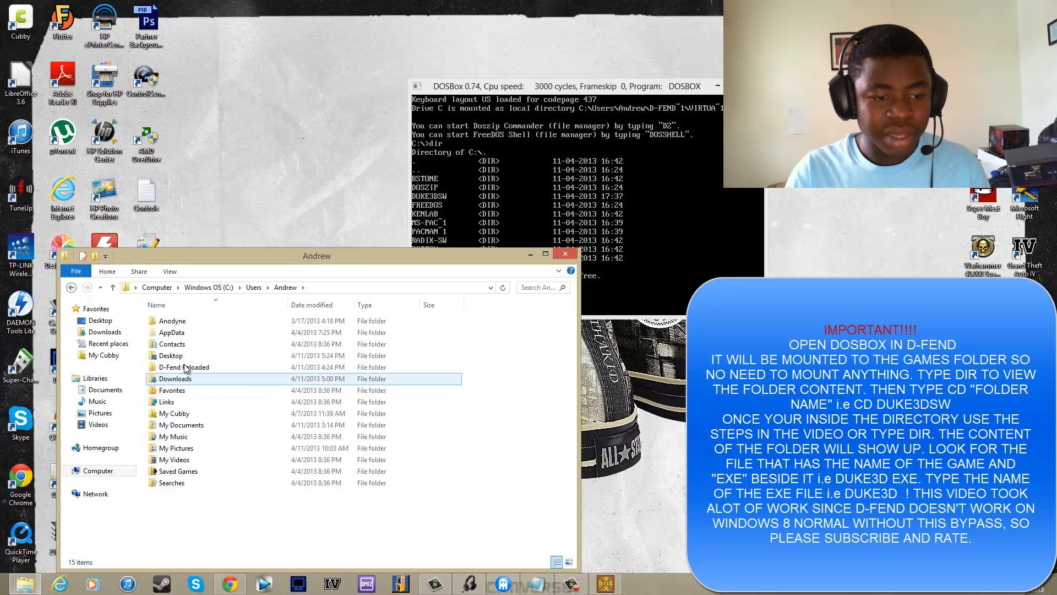
pyautogui.doubleClick(184, 366)
pyautogui.write('cd DUKE3DSW')
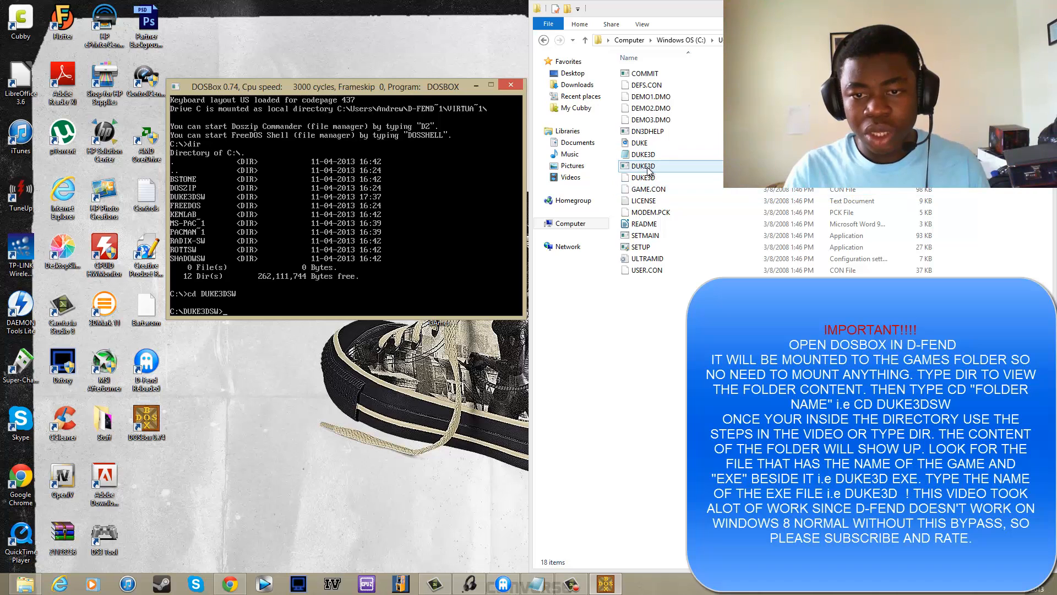
# - Select the DUKE3D file, then enter SETUP at the DOSBox DUKE3DSW prompt
pyautogui.click(643, 166)
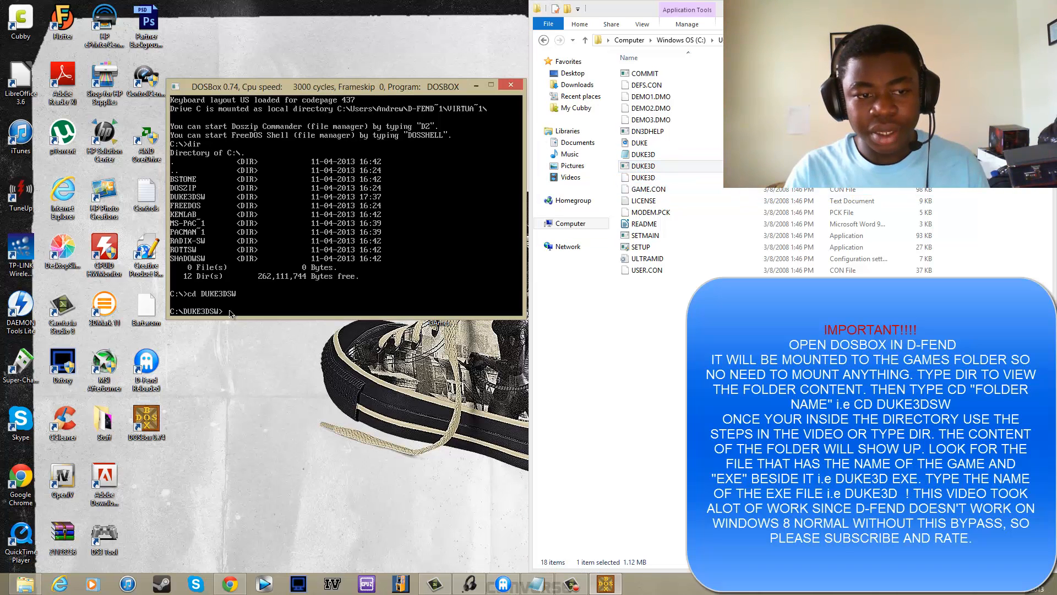
pyautogui.click(642, 247)
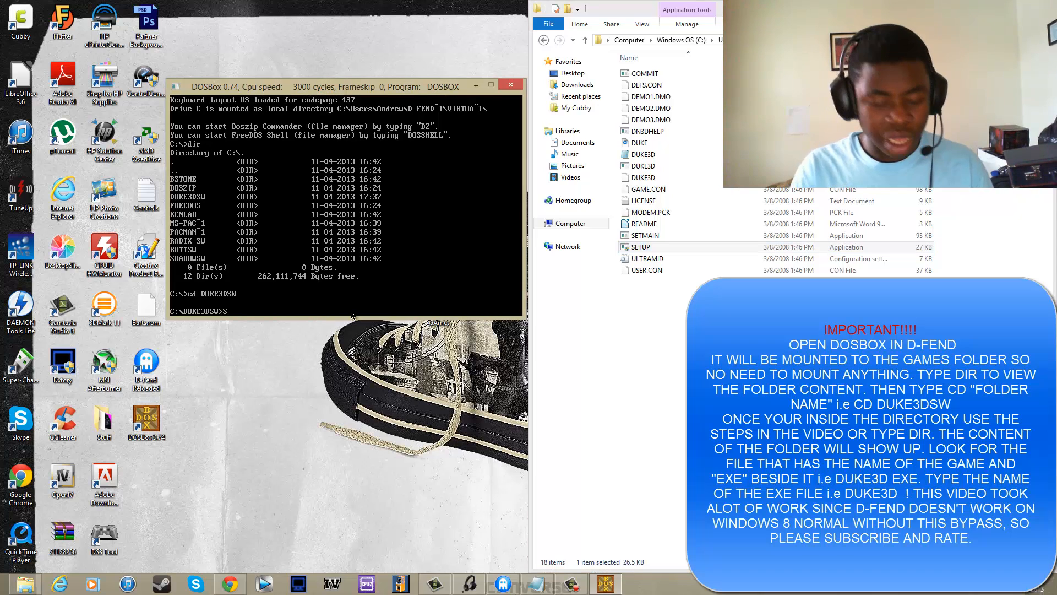
pyautogui.write('SETUP')
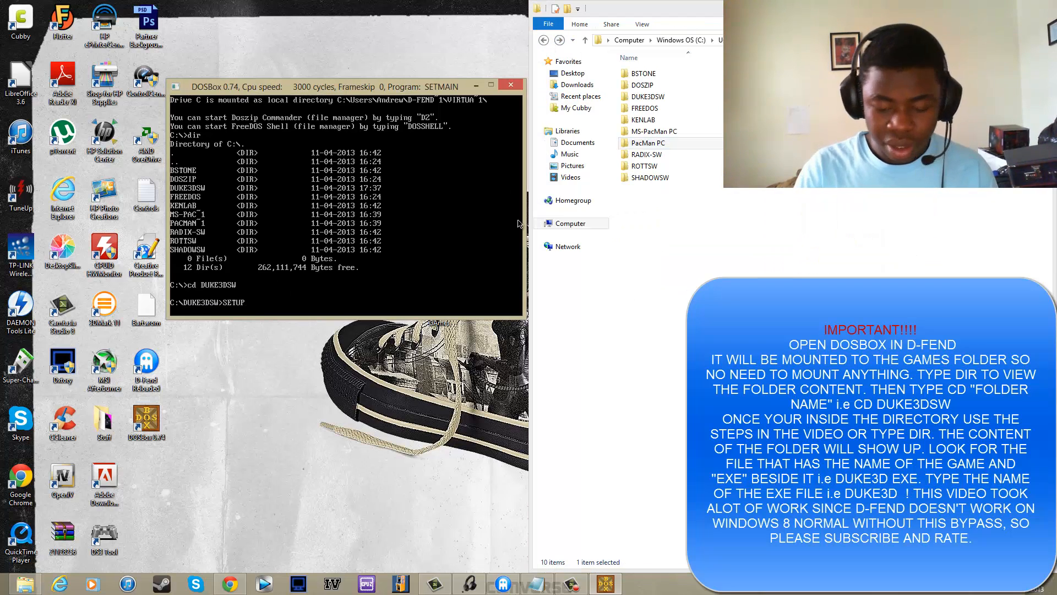
# - Move past the setup's opening screen and go to the controller settings
pyautogui.press('enter')
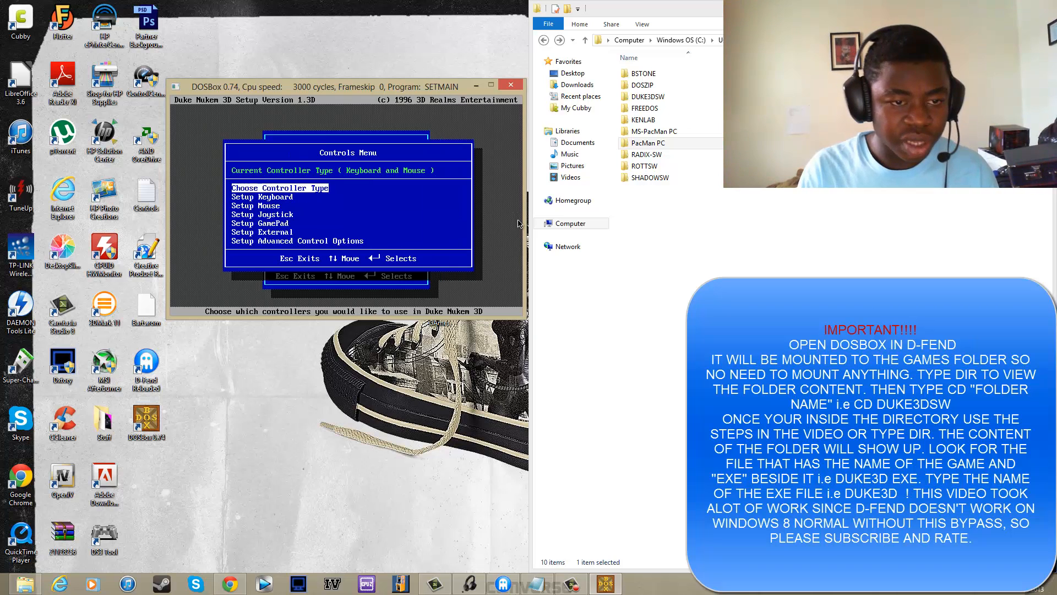
pyautogui.press('Down')
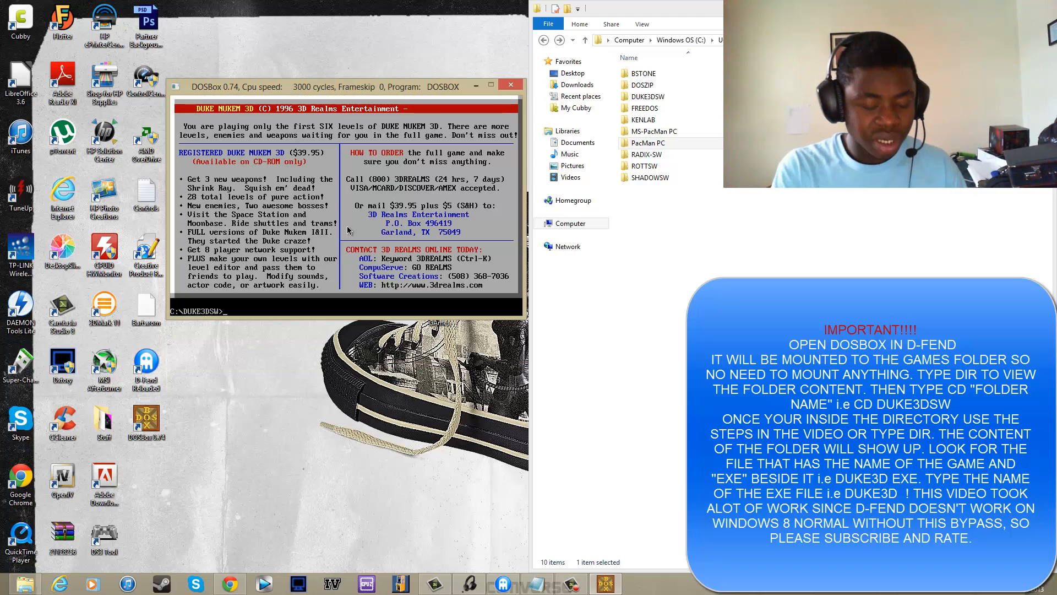
# - Exit and restart DOSBox, list drive C, and reach PACMAN~1 after 'cd PACMAN 1' fails
pyautogui.write('ex')
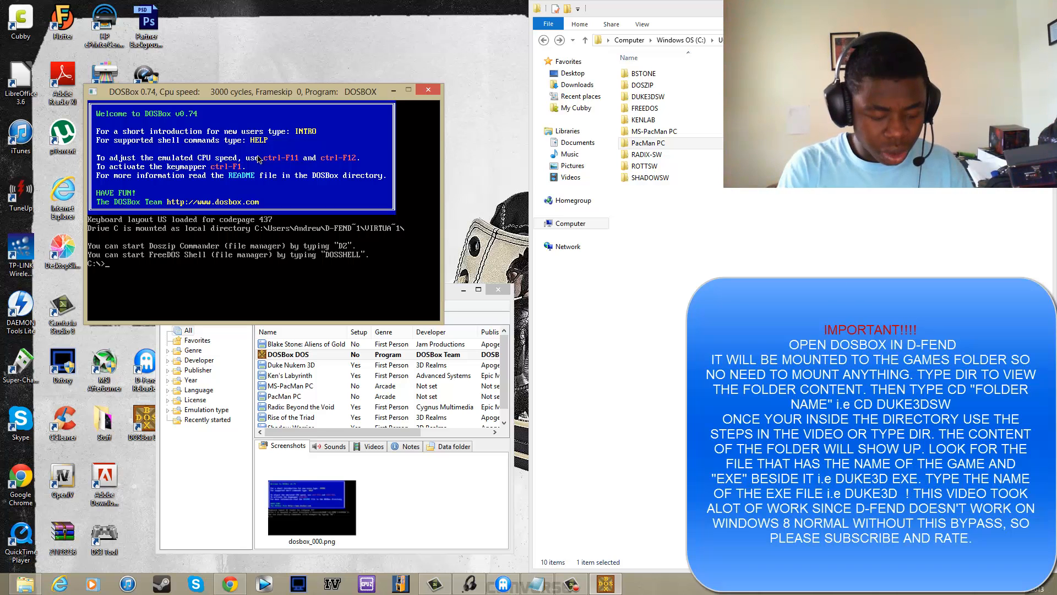
pyautogui.write('dir')
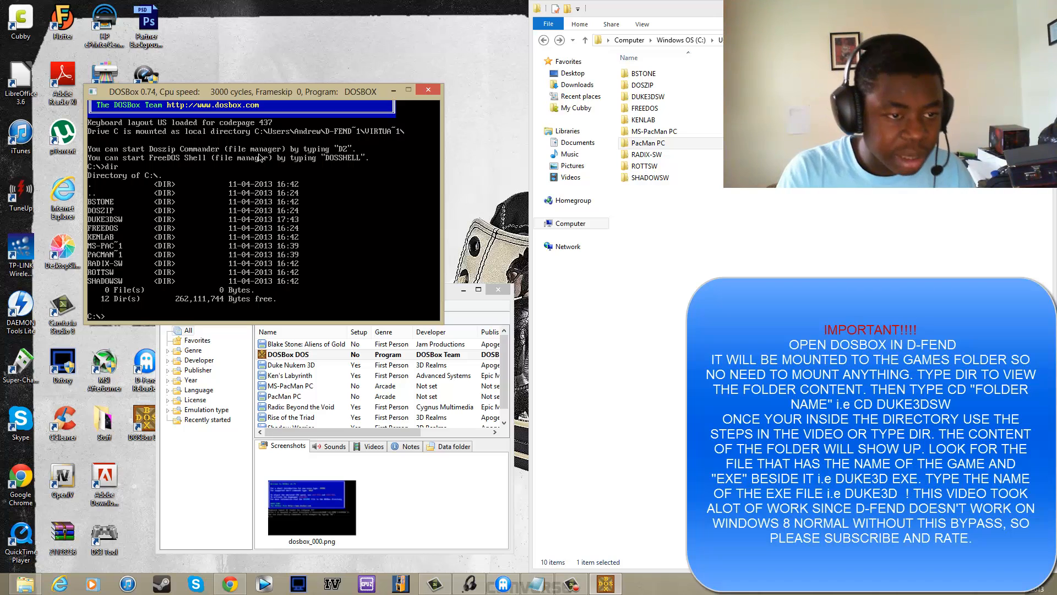
pyautogui.write('cd')
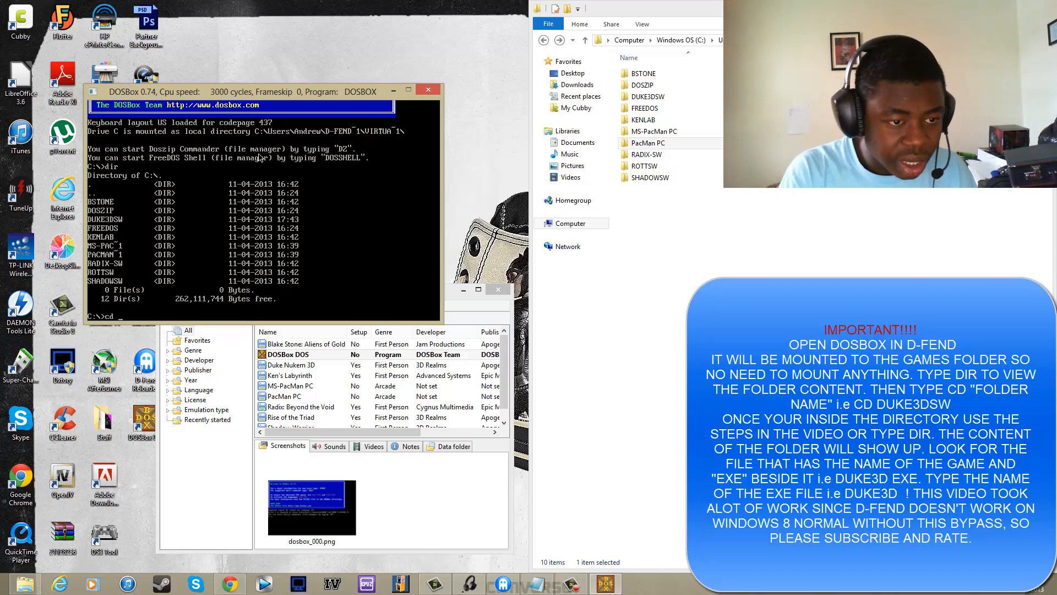
pyautogui.write('P')
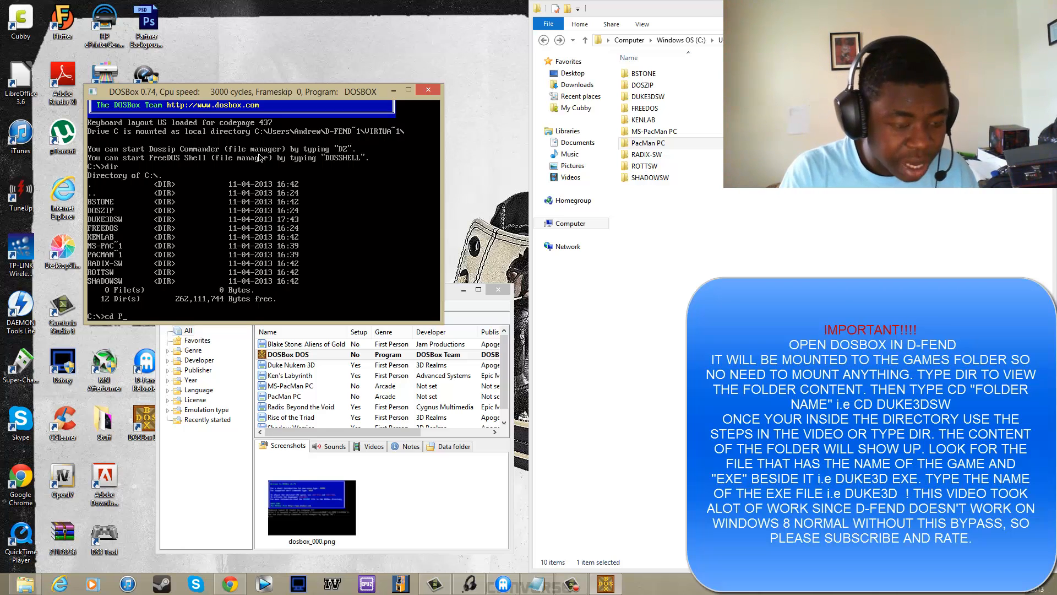
pyautogui.write('ACMAN 1')
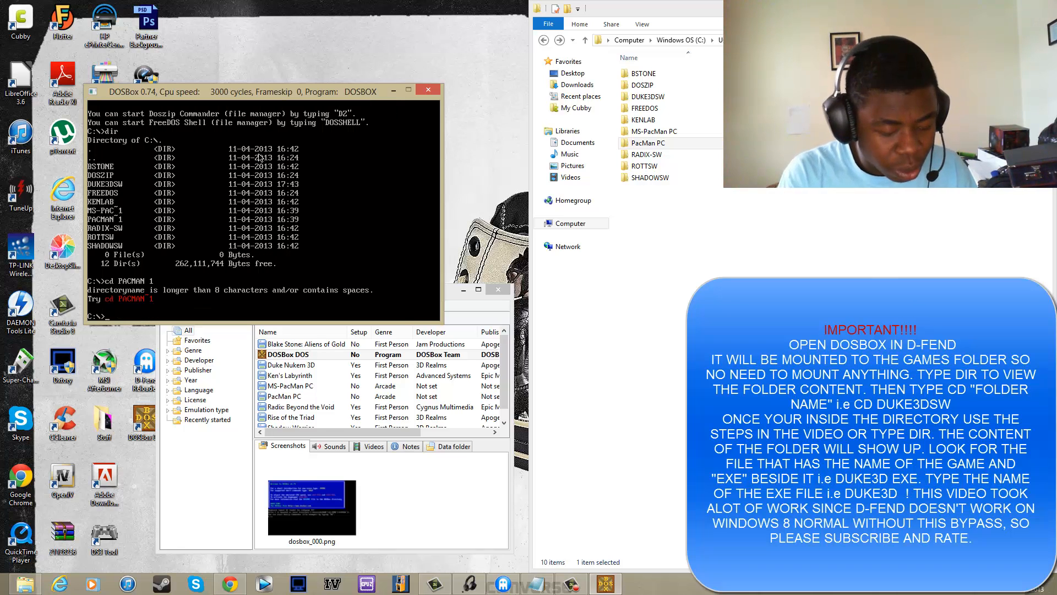
pyautogui.write('cd PACMAN 1')
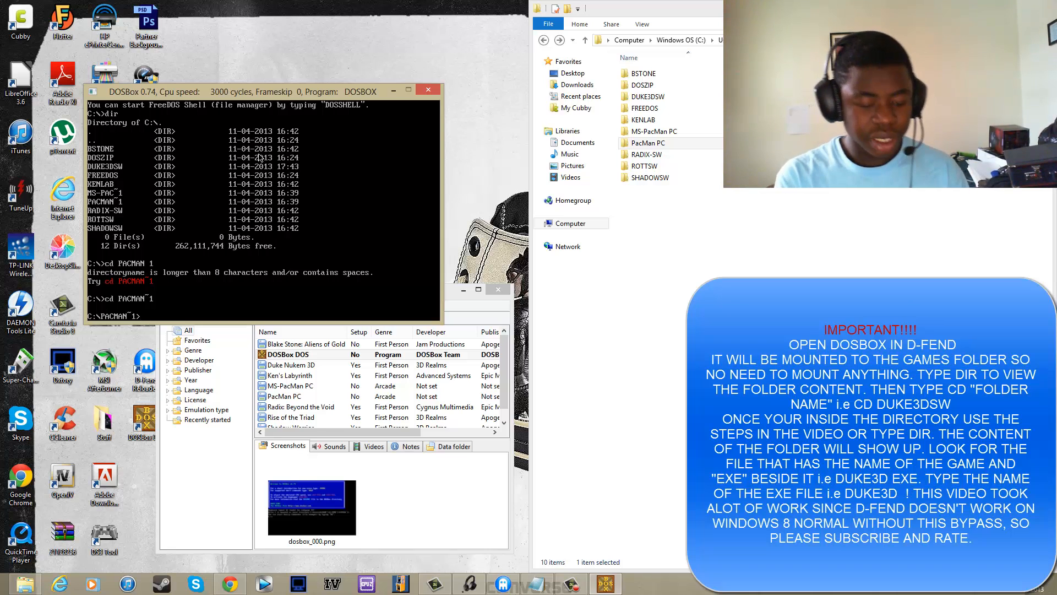
pyautogui.write('PA')
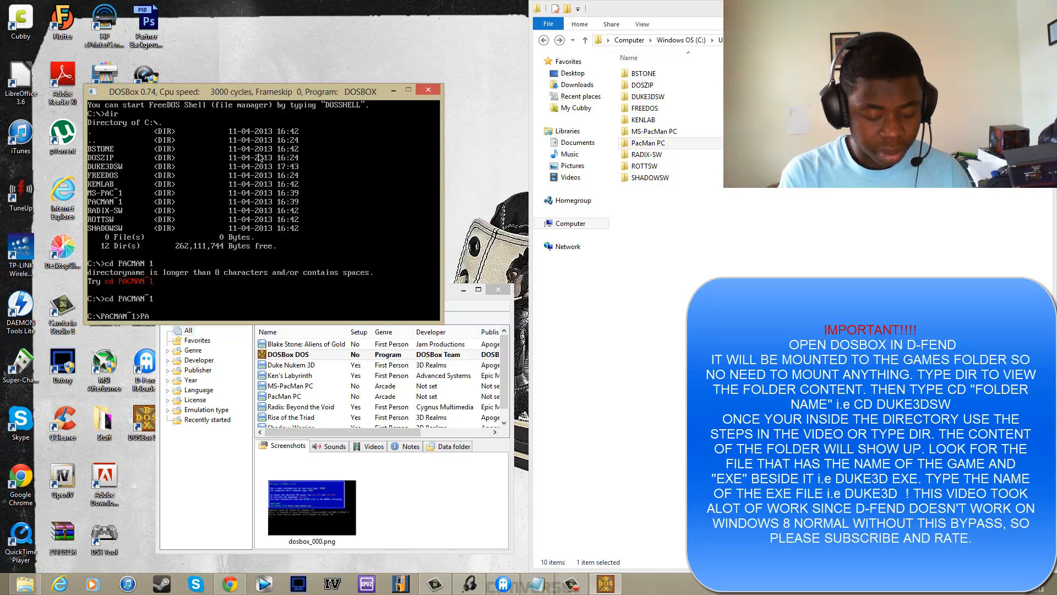
pyautogui.click(653, 142)
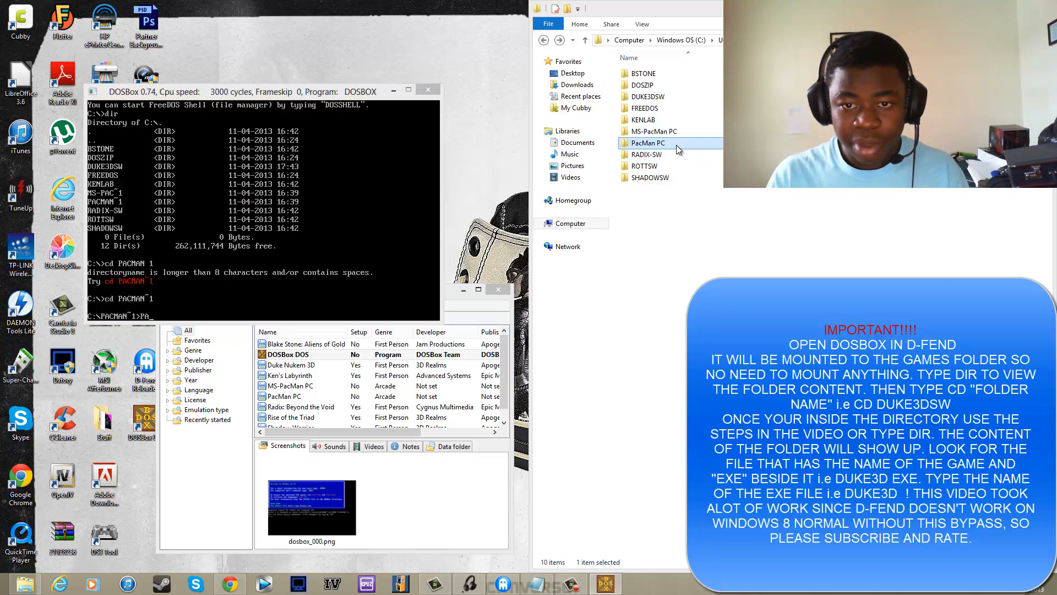
# - Open the PacMan PC folder in Explorer and try running PACP2 in DOSBox
pyautogui.doubleClick(647, 142)
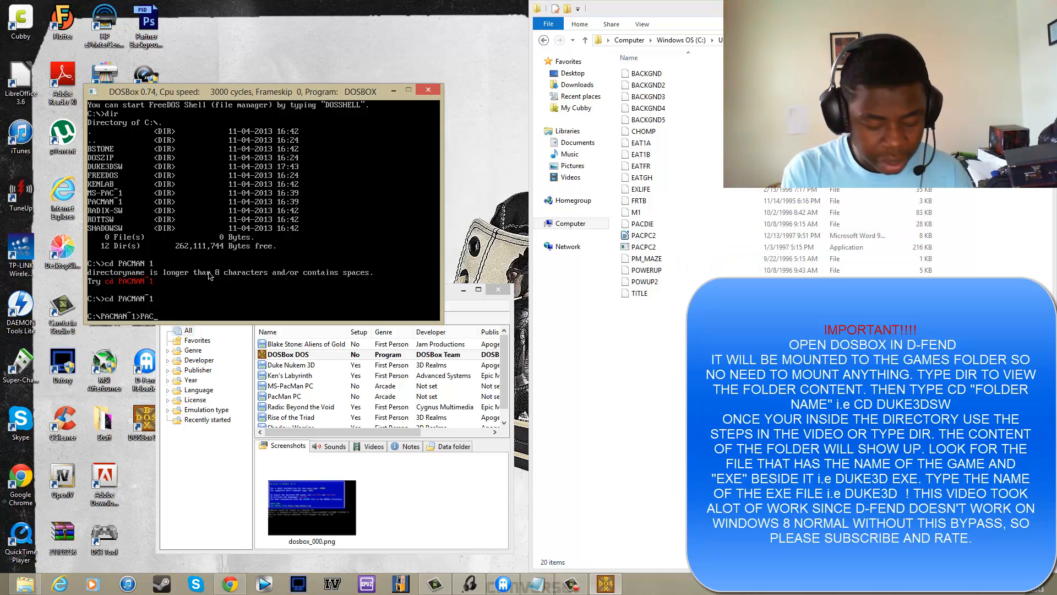
pyautogui.write('PACP2')
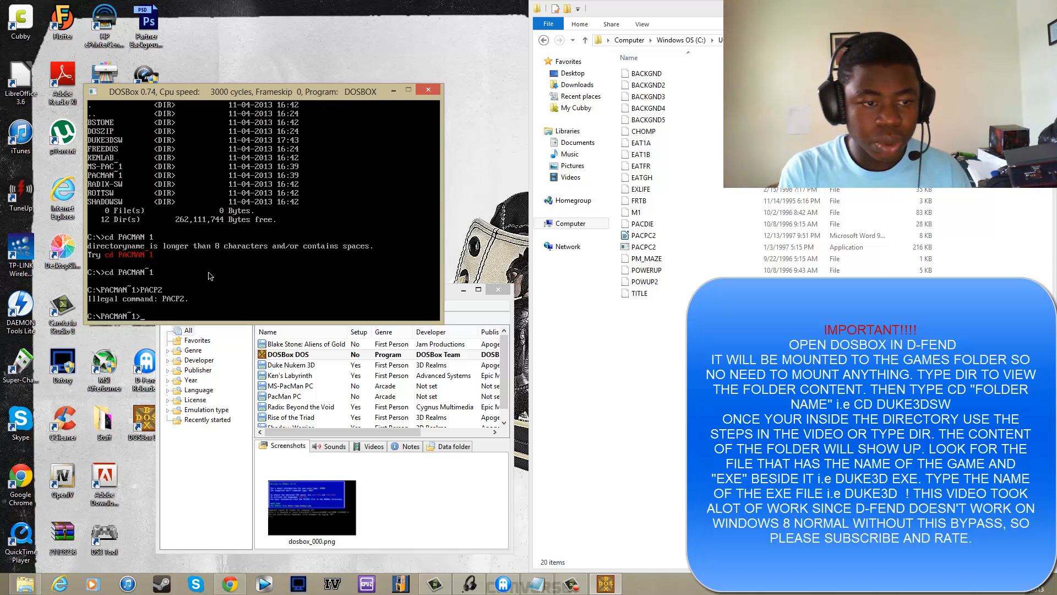
pyautogui.write('PACP2')
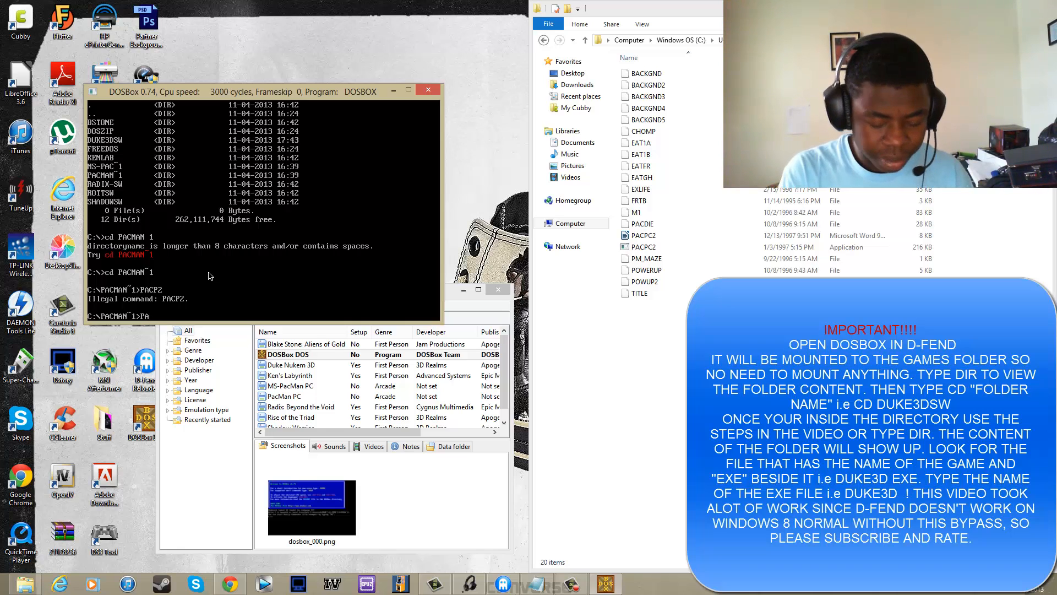
pyautogui.write('C')
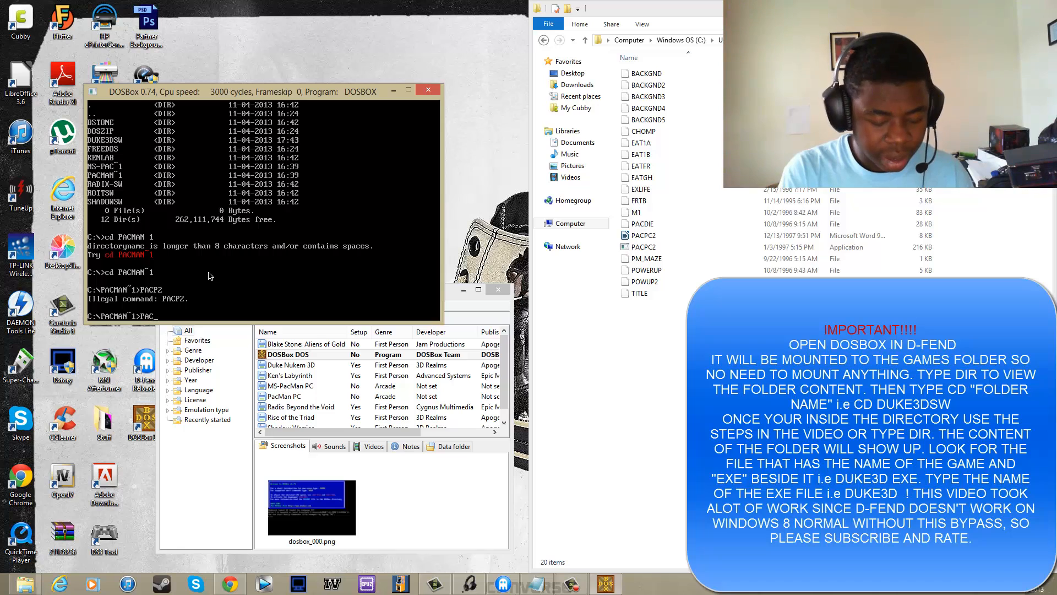